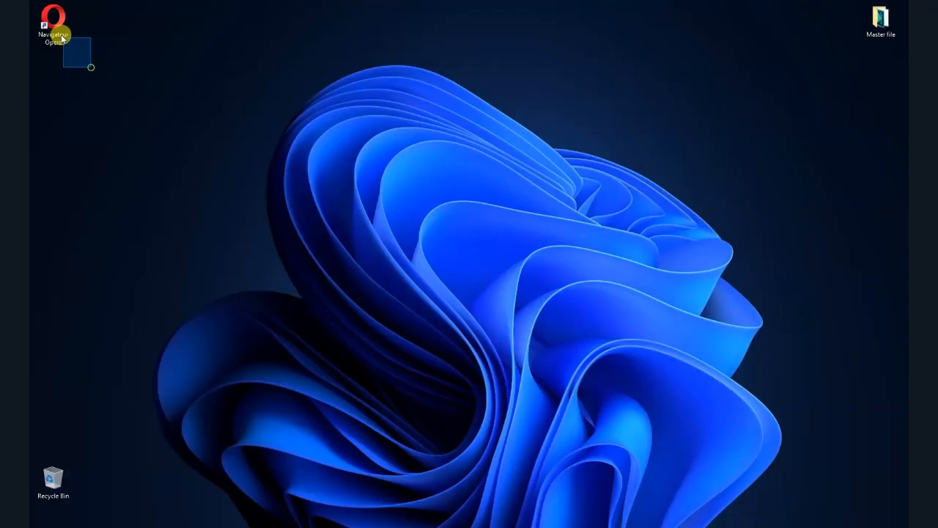
pyautogui.moveTo(367, 284)
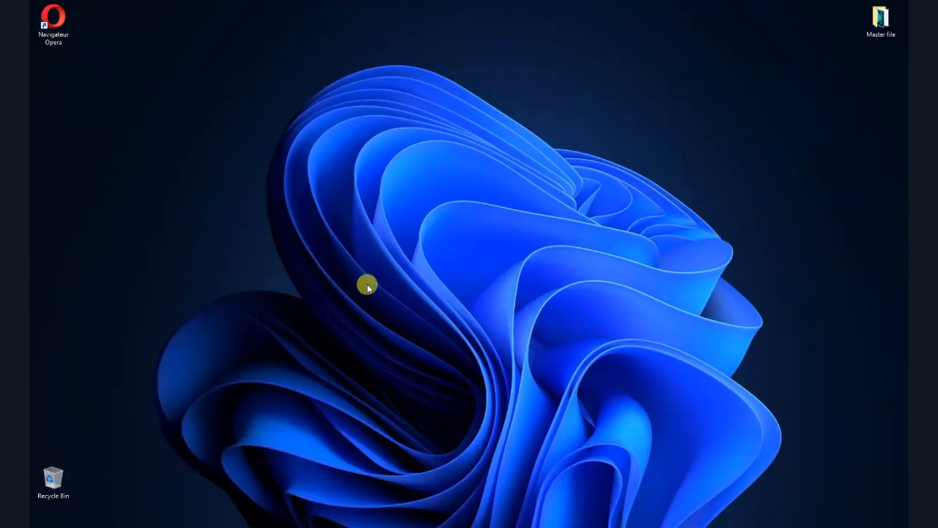
pyautogui.moveTo(311, 410)
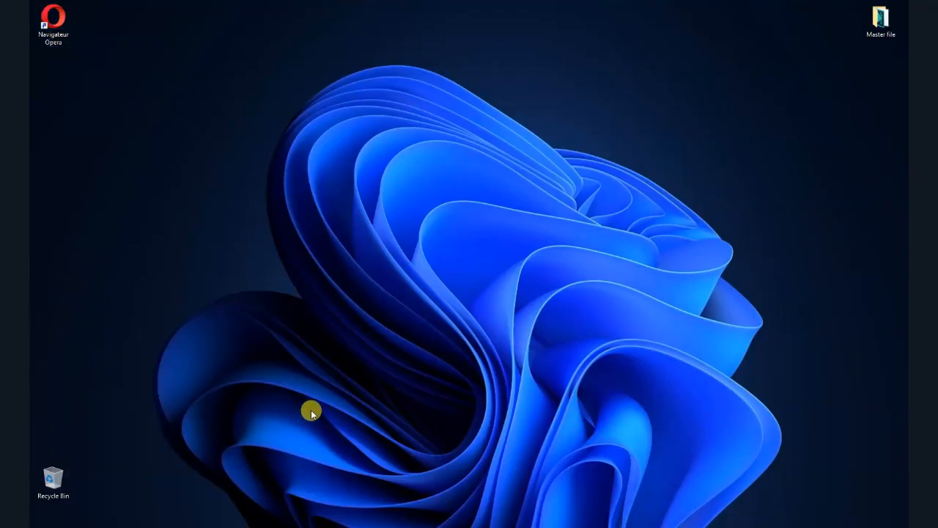
# Step: Launch the Opera web browser from its desktop shortcut
pyautogui.click(52, 23)
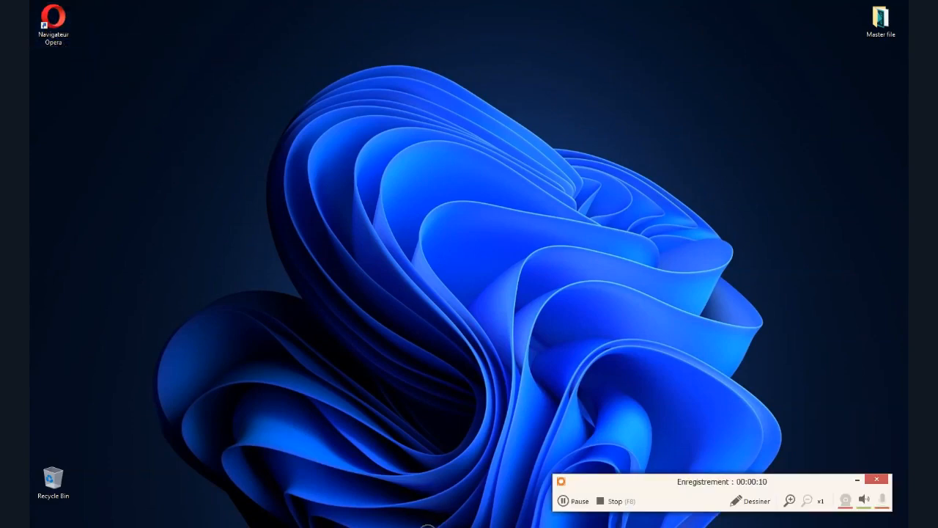
pyautogui.click(756, 502)
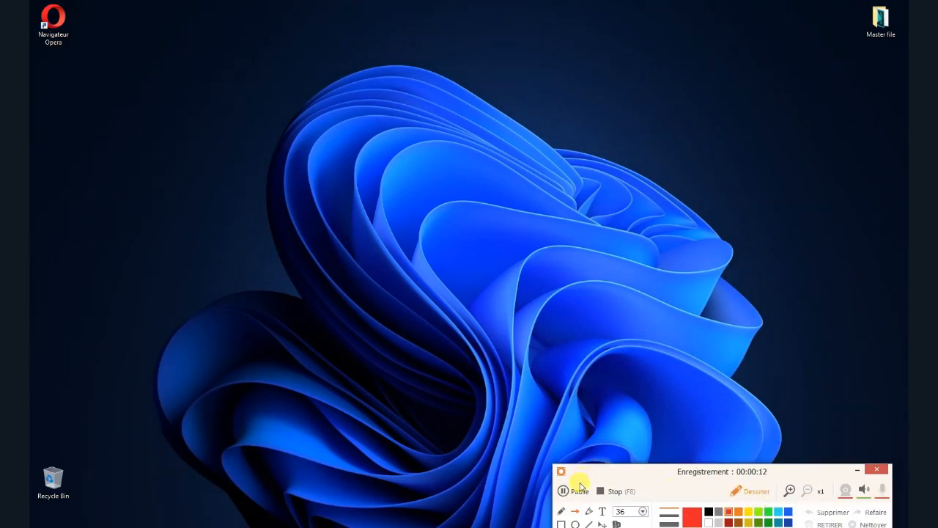
pyautogui.moveTo(100, 47)
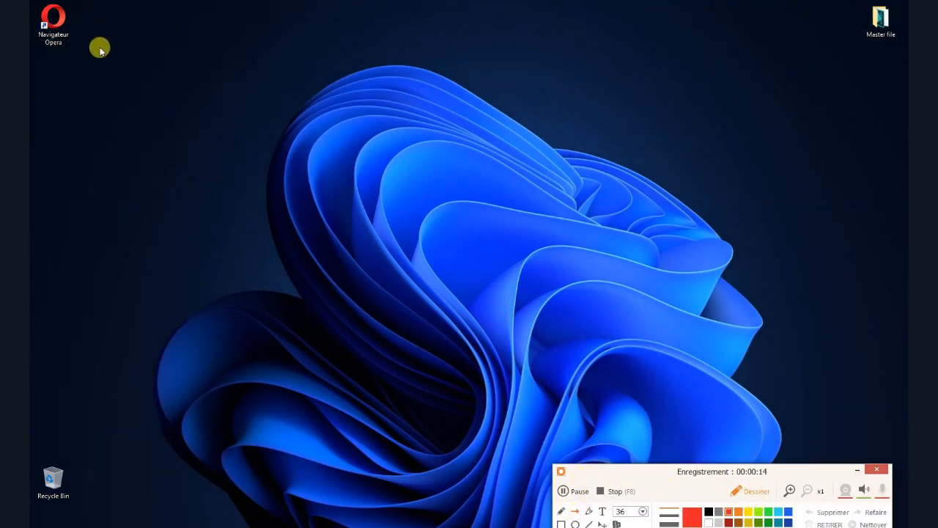
pyautogui.moveTo(100, 47); pyautogui.dragTo(56, 17)
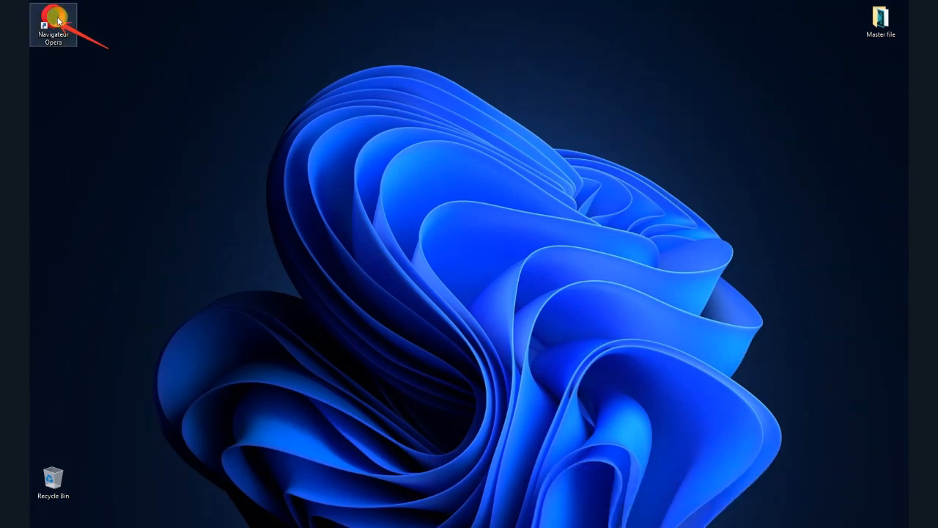
pyautogui.doubleClick(53, 24)
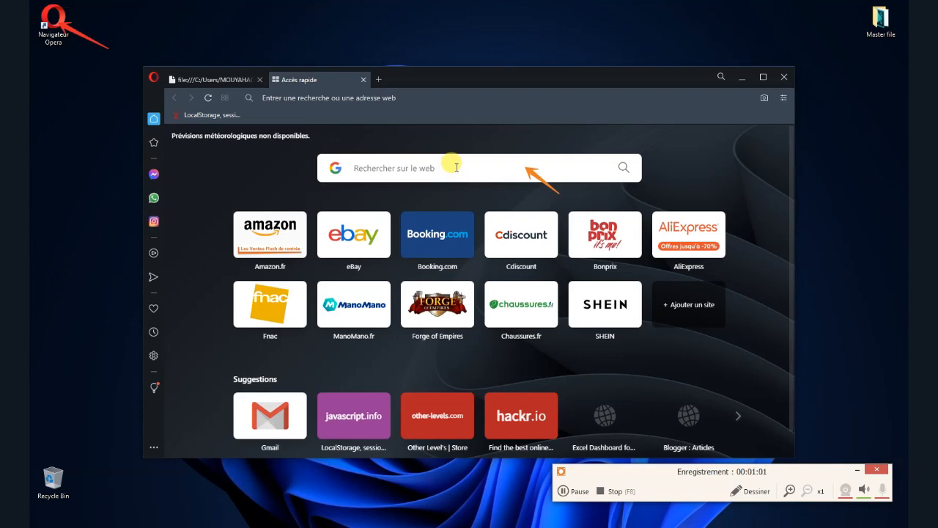
# Step: Search the web for 'Lazarus IDE' and follow the Lazarus Homepage result
pyautogui.write('Lazarus')
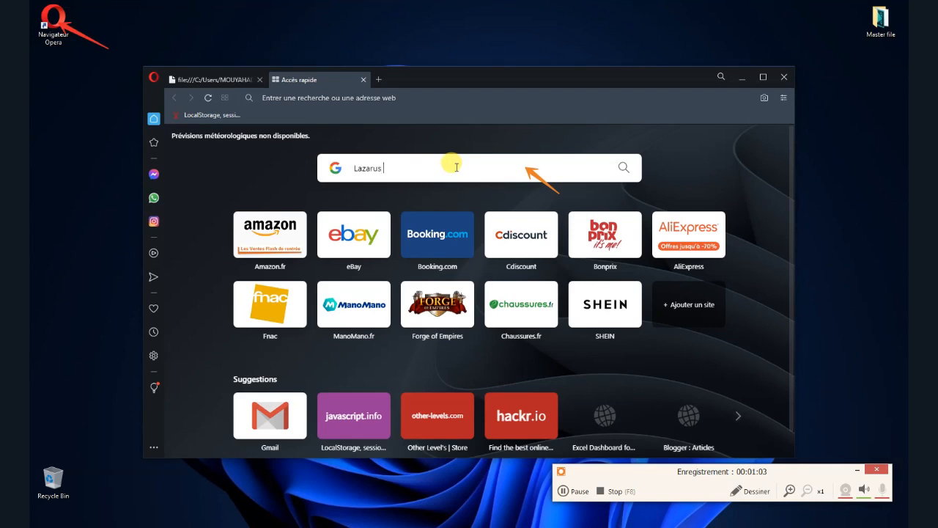
pyautogui.write('IDE')
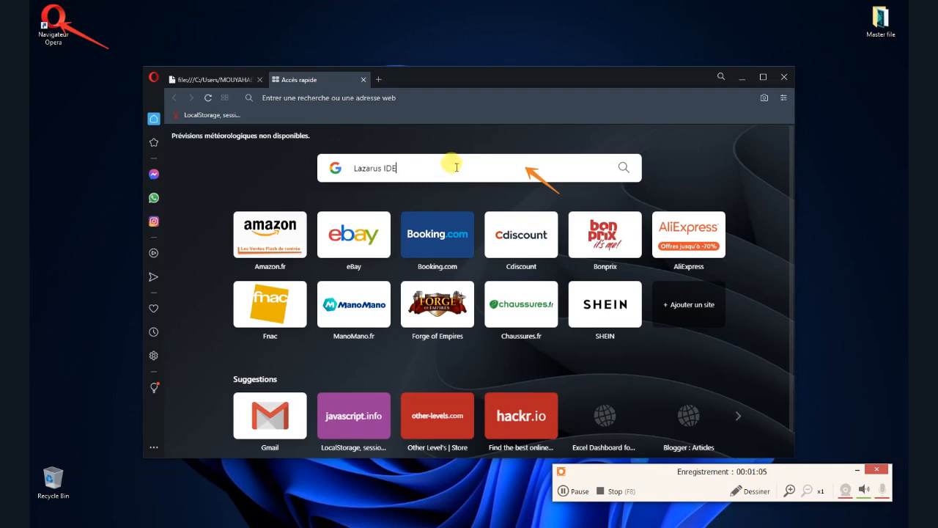
pyautogui.press('Return')
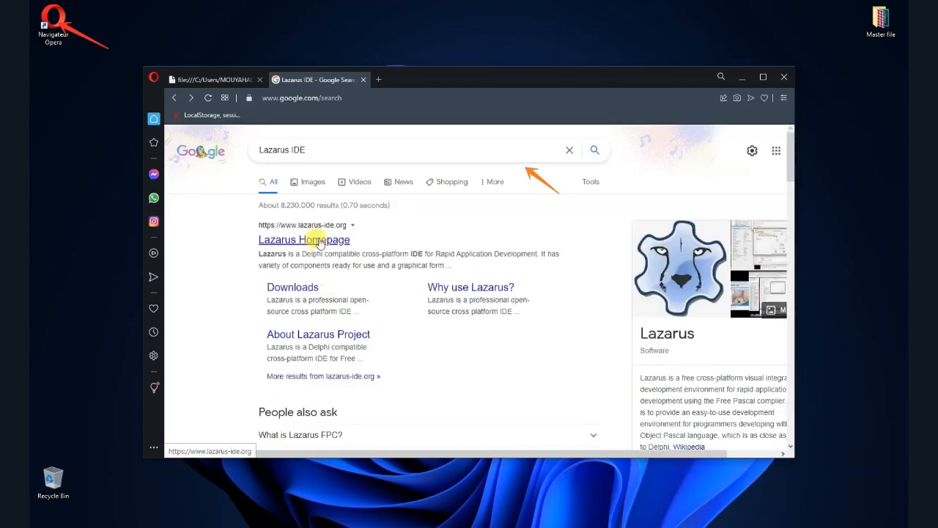
pyautogui.moveTo(384, 506)
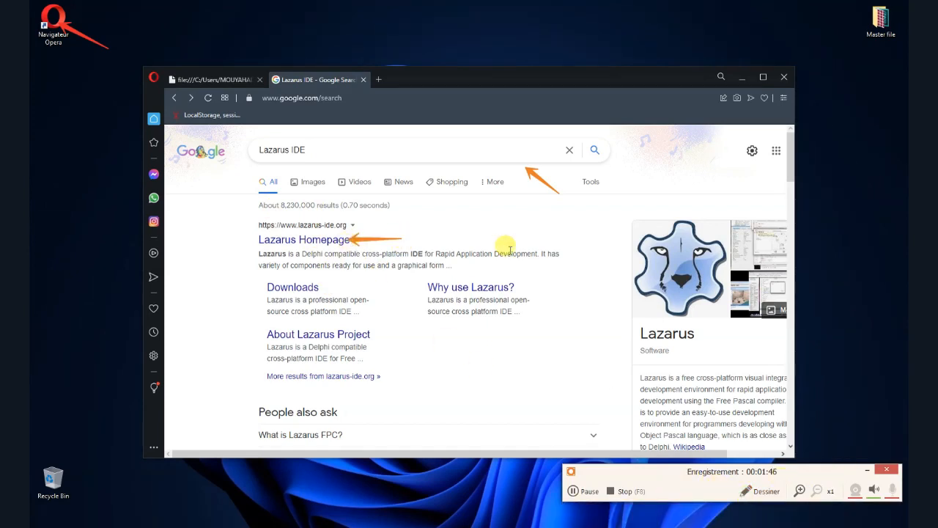
pyautogui.click(765, 491)
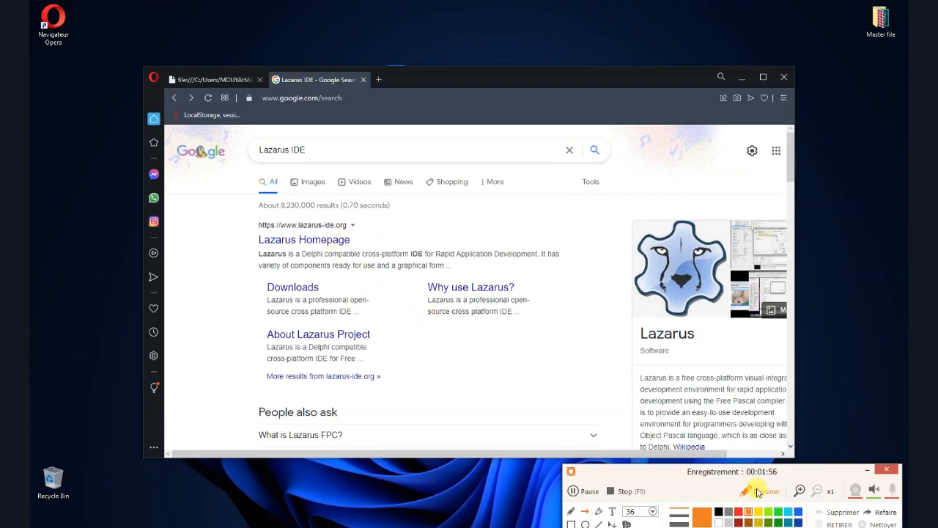
pyautogui.click(305, 239)
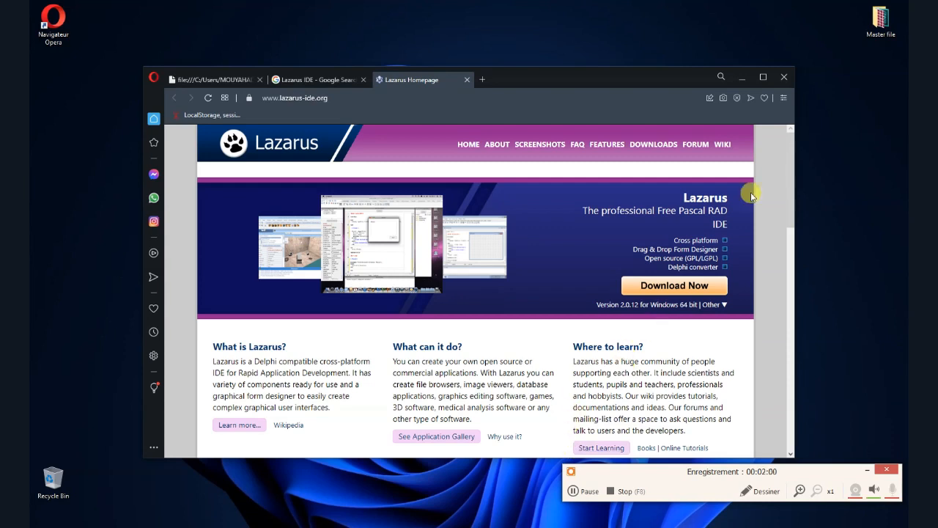
# Step: Show downloads for other platforms and start the Windows 64-bit Lazarus 2.0.12 download
pyautogui.click(762, 76)
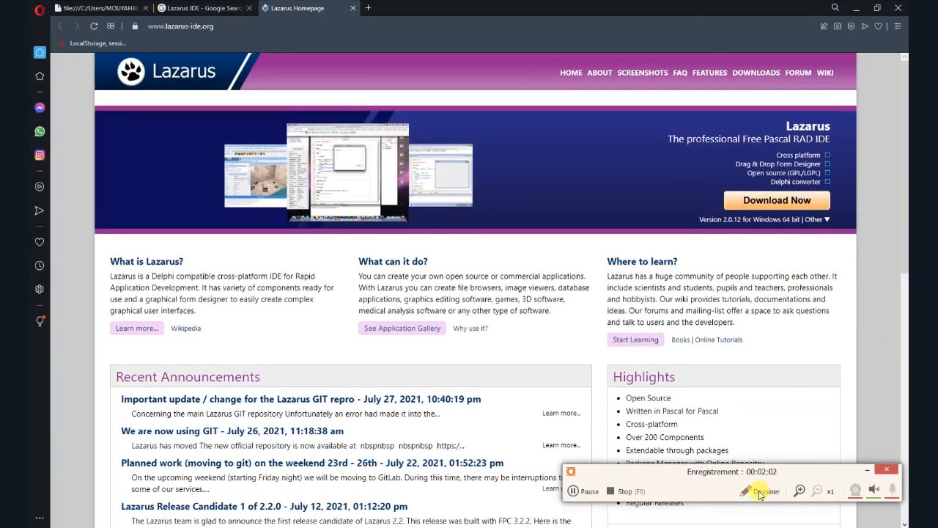
pyautogui.click(763, 491)
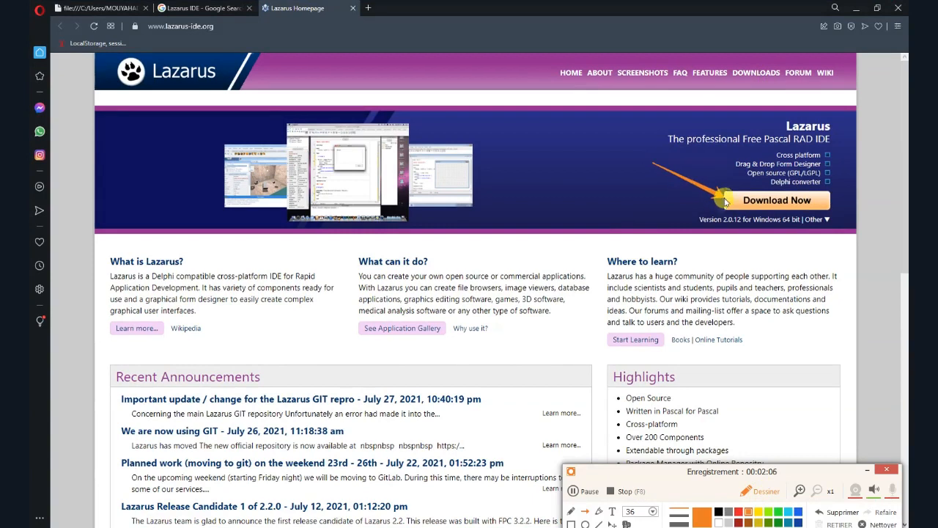
pyautogui.moveTo(721, 381)
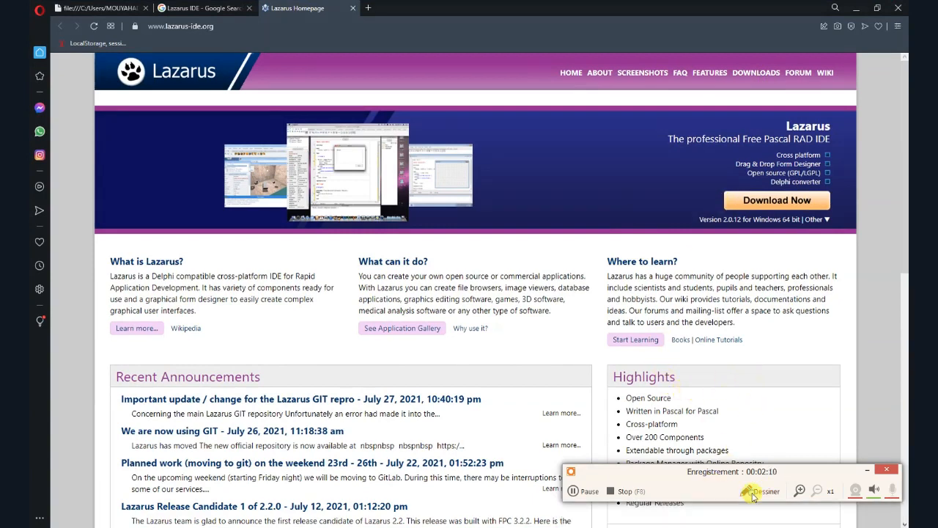
pyautogui.moveTo(777, 199)
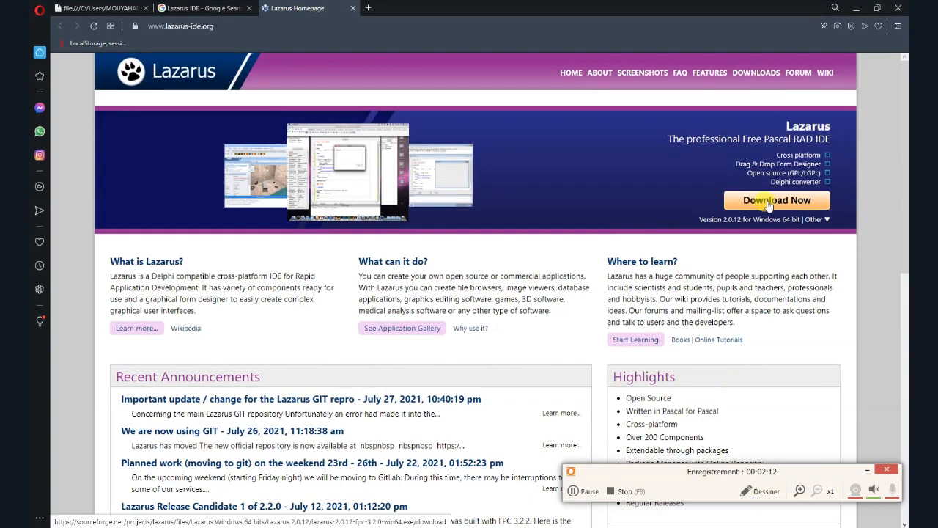
pyautogui.moveTo(841, 202)
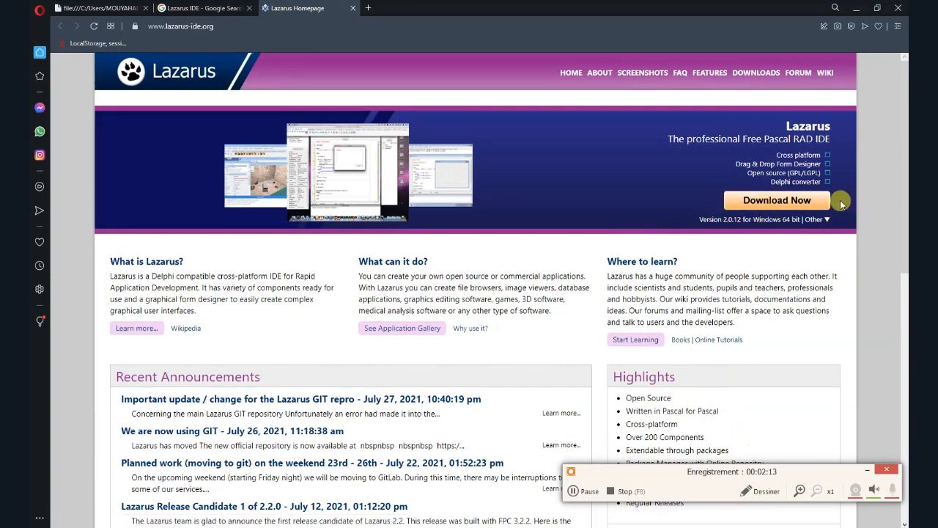
pyautogui.click(816, 220)
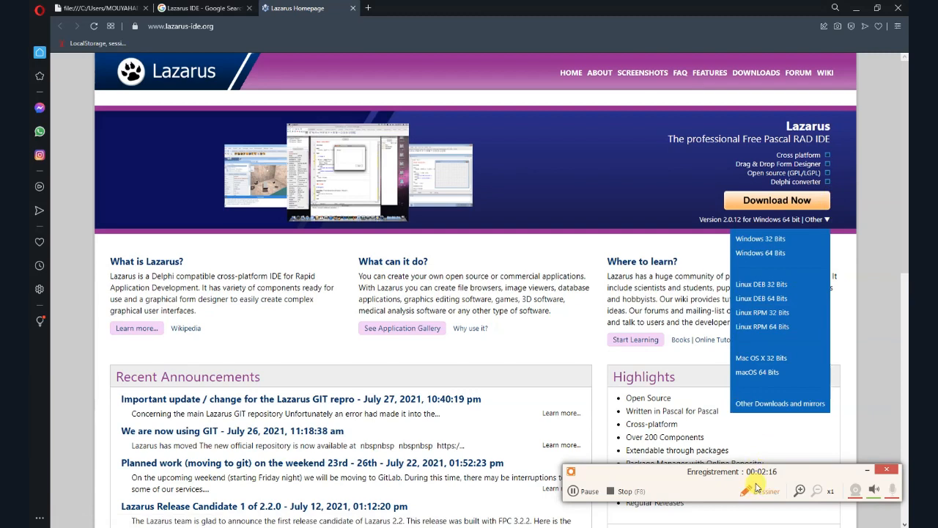
pyautogui.click(762, 491)
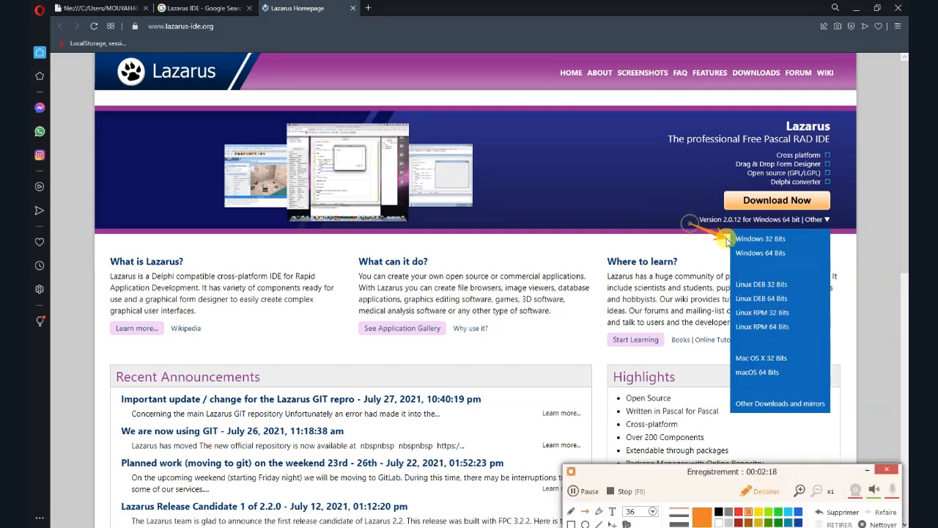
pyautogui.moveTo(730, 252)
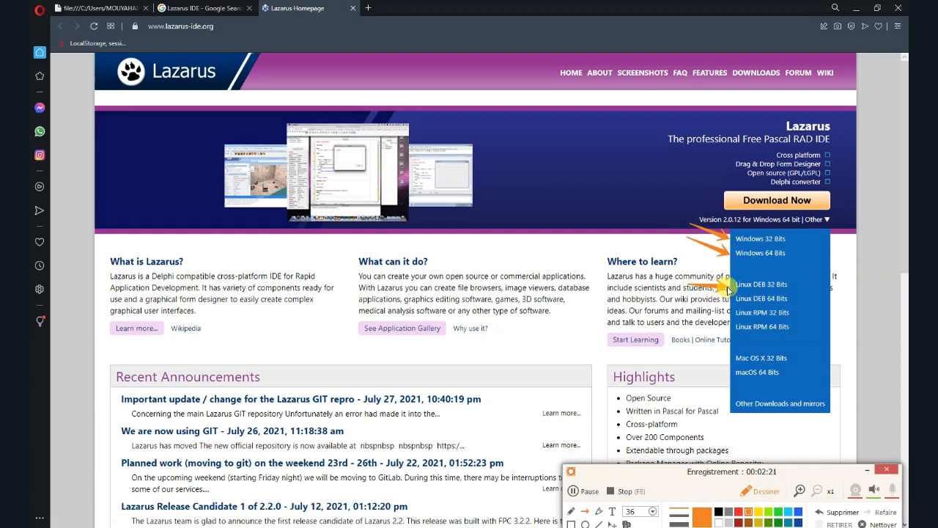
pyautogui.moveTo(681, 308)
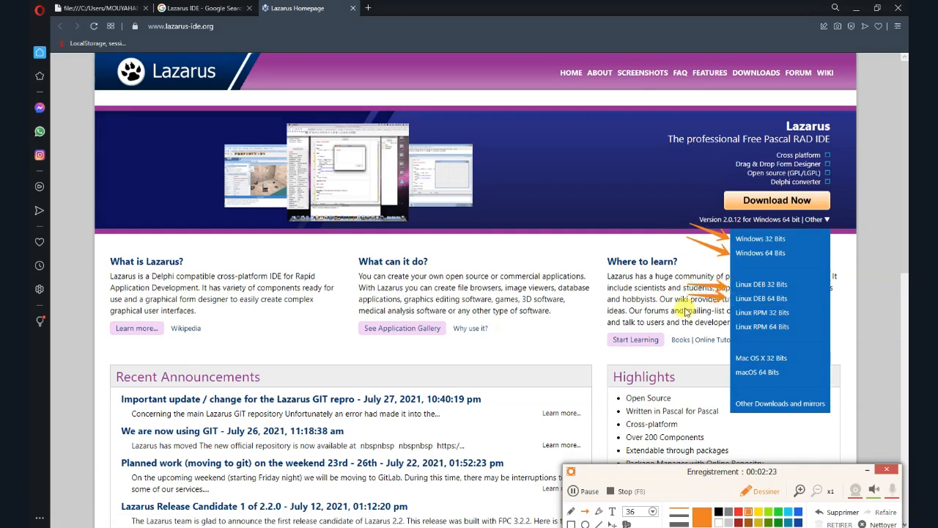
pyautogui.moveTo(730, 396)
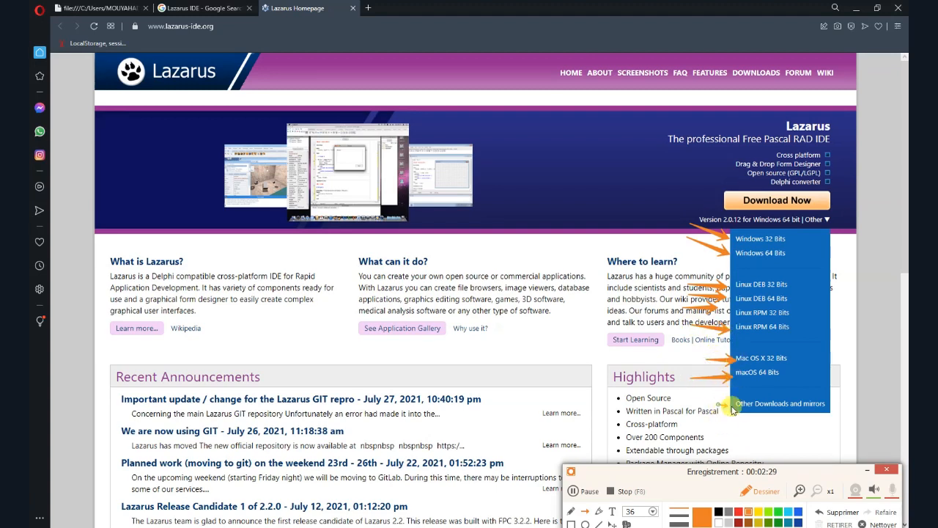
pyautogui.moveTo(806, 399)
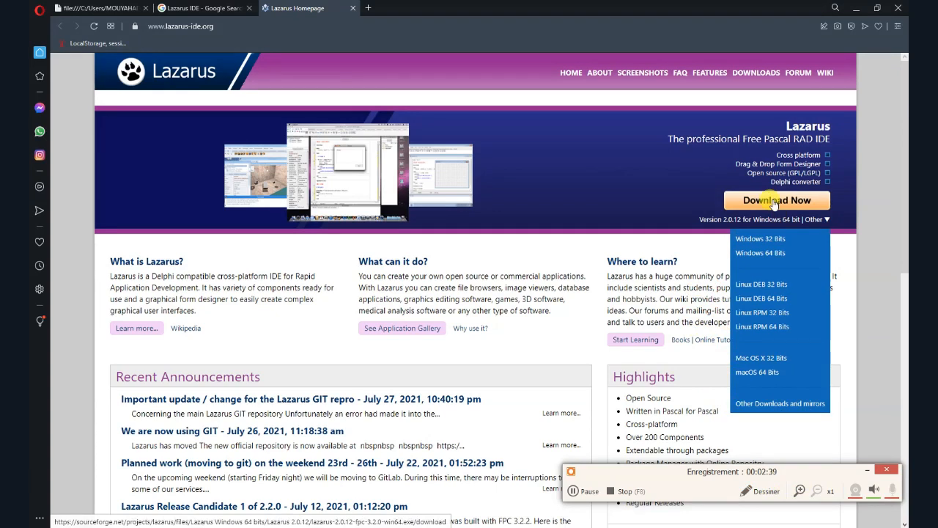
pyautogui.click(760, 252)
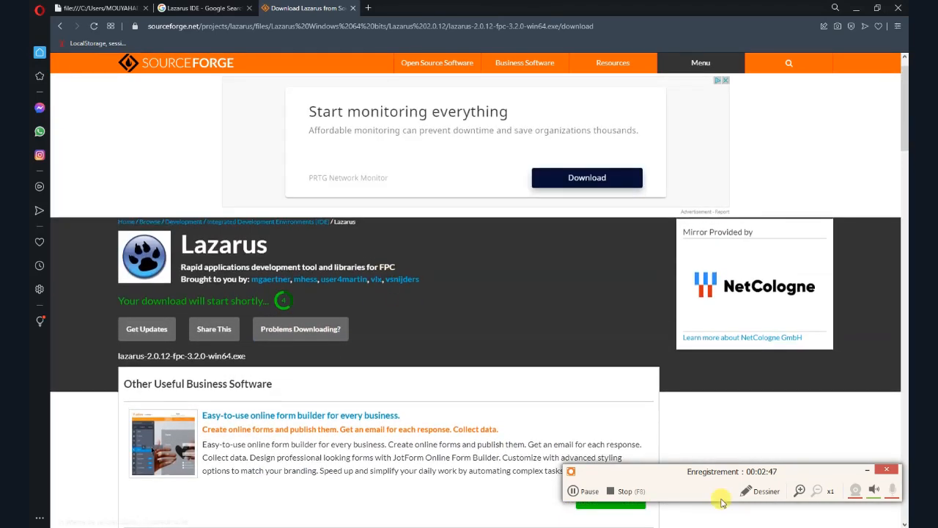
# Step: Save the lazarus-2.0.12-fpc-3.2.0-win64.exe installer to the Desktop folder
pyautogui.click(767, 491)
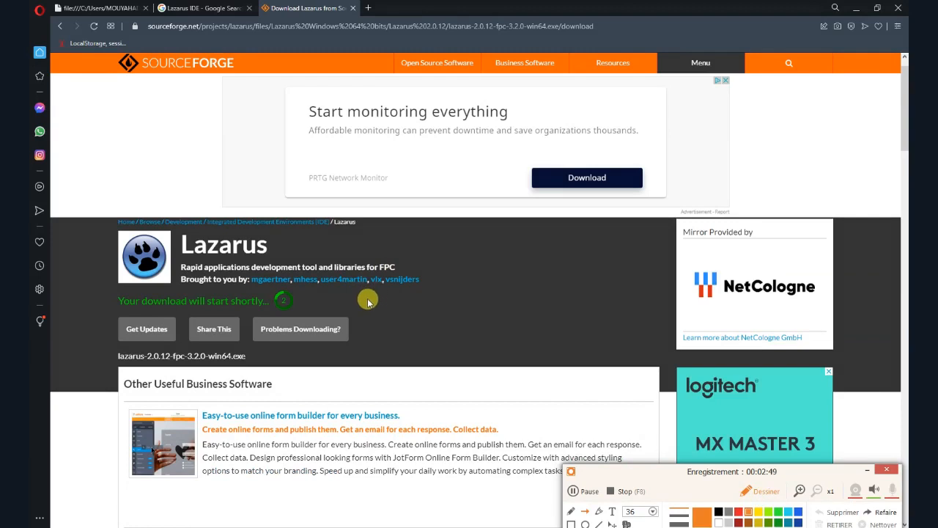
pyautogui.moveTo(374, 299); pyautogui.dragTo(306, 299)
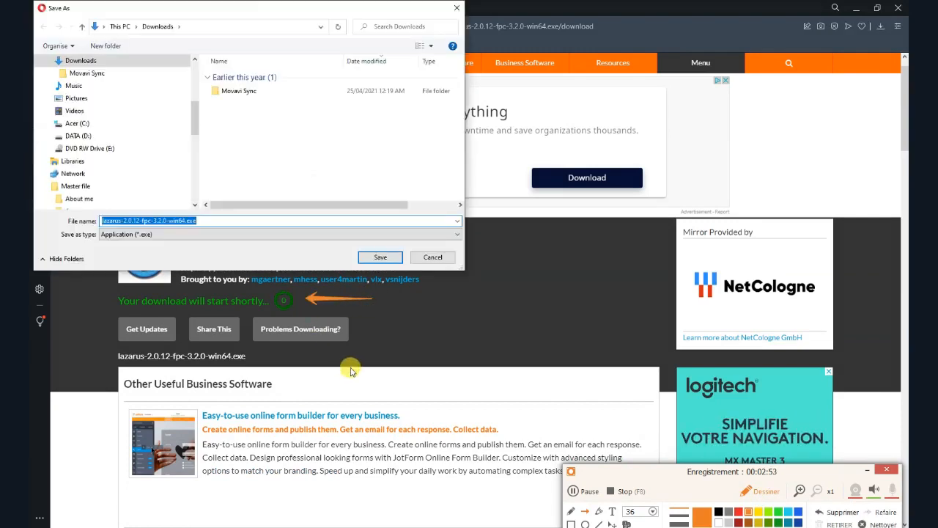
pyautogui.moveTo(536, 408)
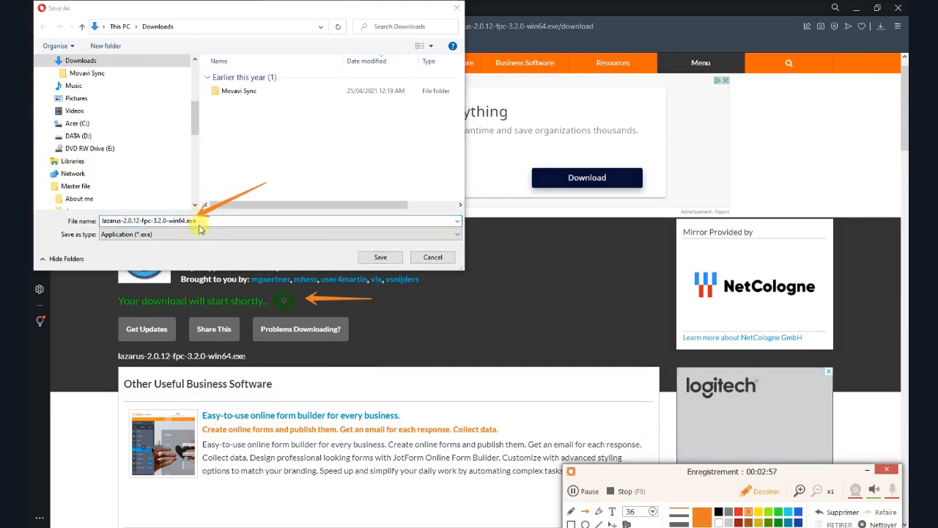
pyautogui.moveTo(198, 136)
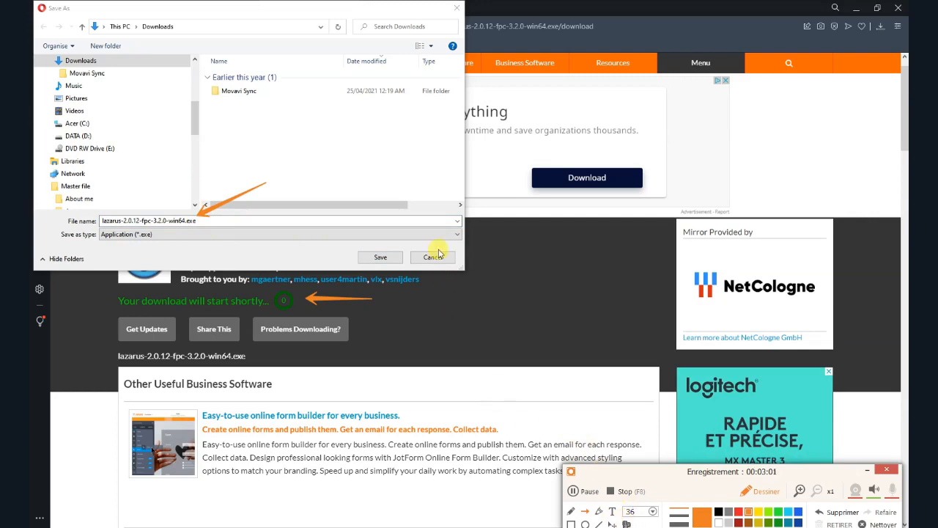
pyautogui.moveTo(277, 193)
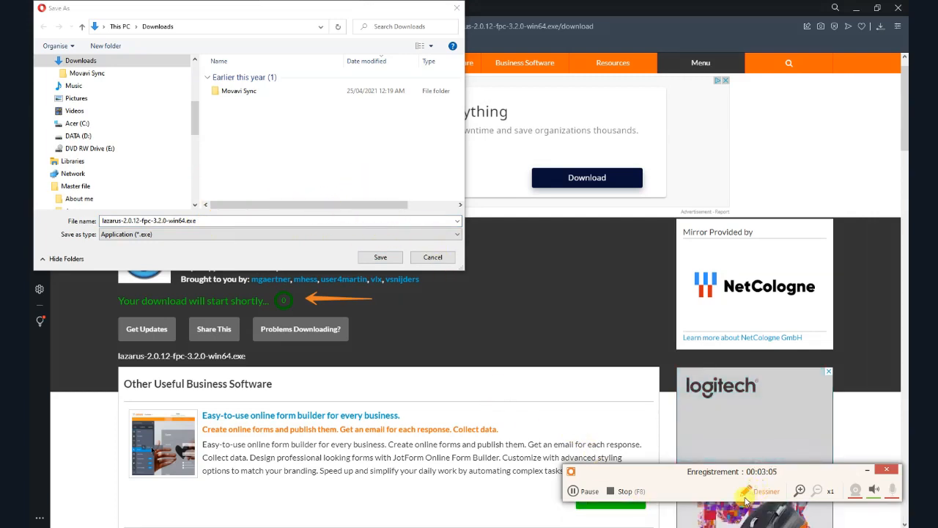
pyautogui.moveTo(274, 258)
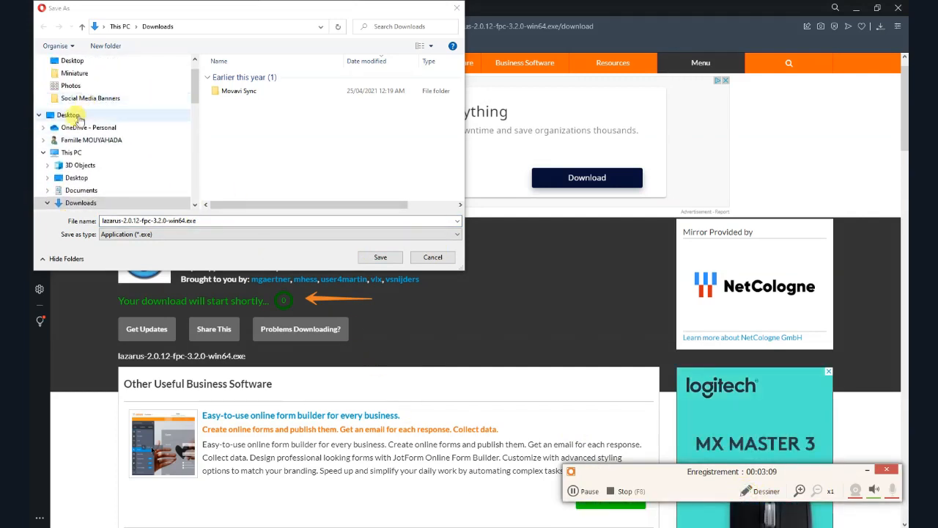
pyautogui.click(71, 114)
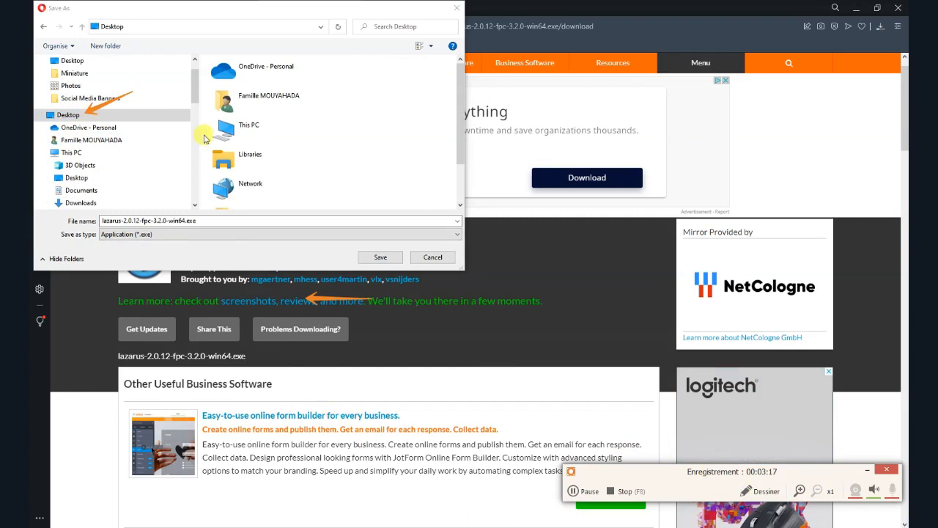
pyautogui.click(44, 151)
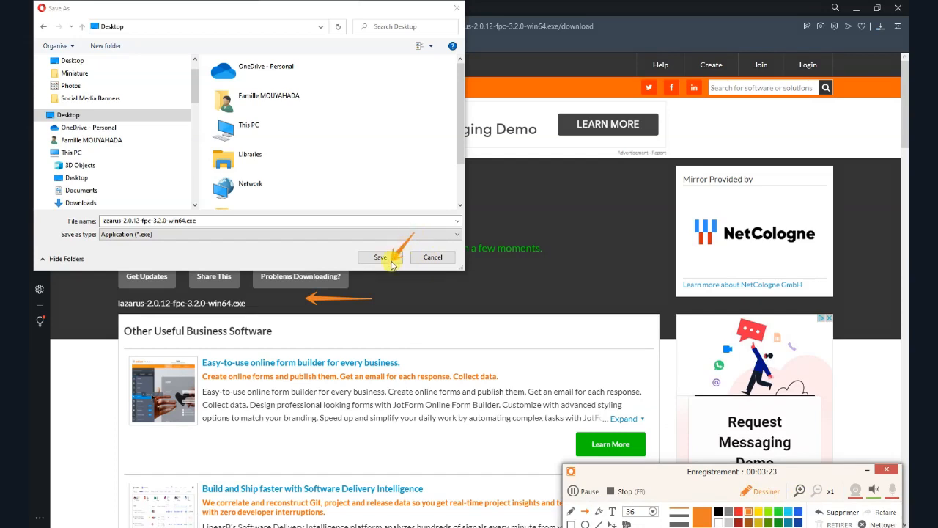
pyautogui.moveTo(484, 422)
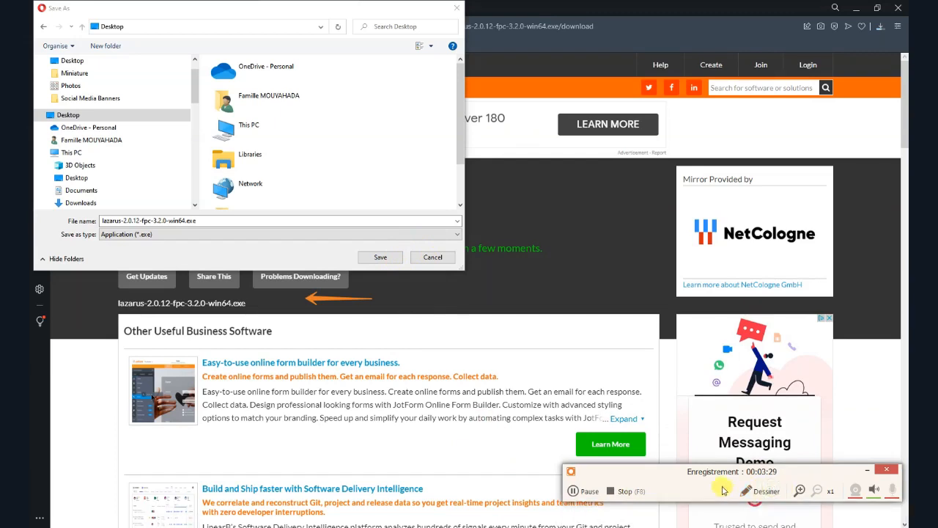
pyautogui.click(380, 257)
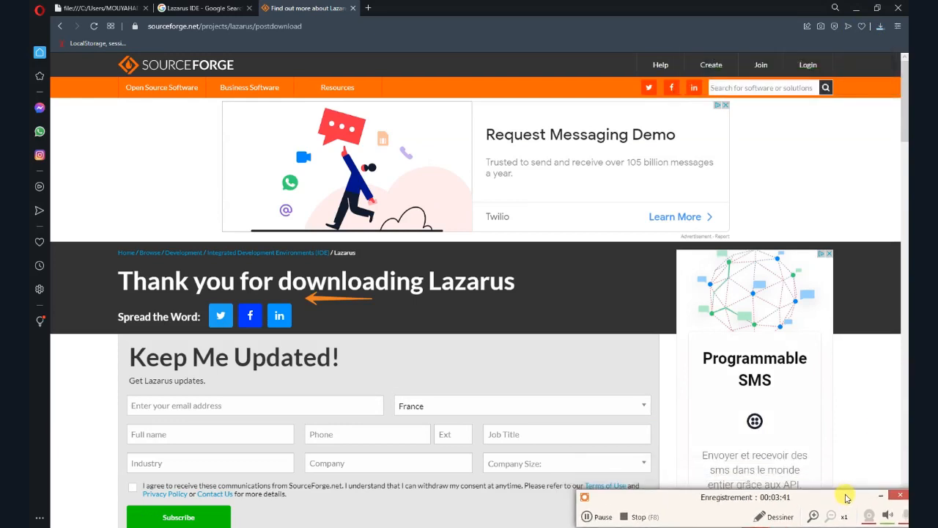
pyautogui.moveTo(812, 274)
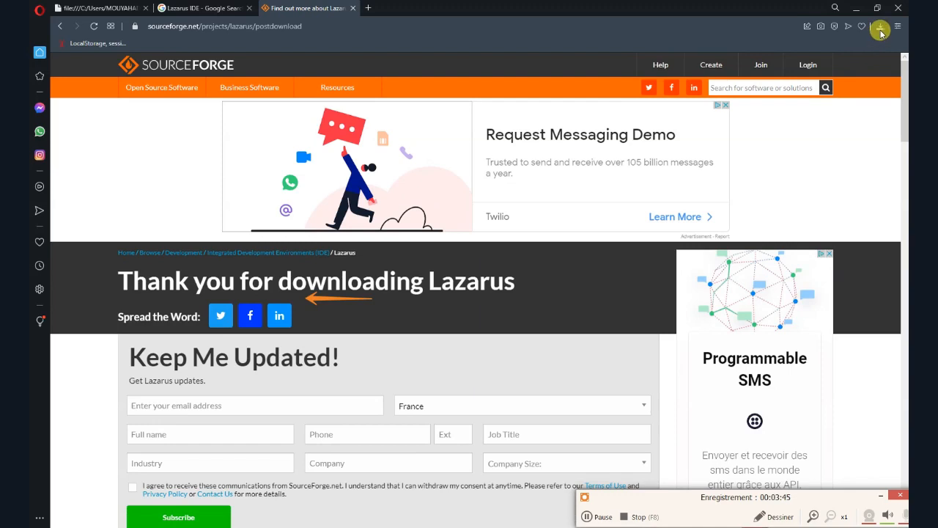
# Step: Check the browser's list of finished downloads for the Lazarus installer
pyautogui.click(879, 26)
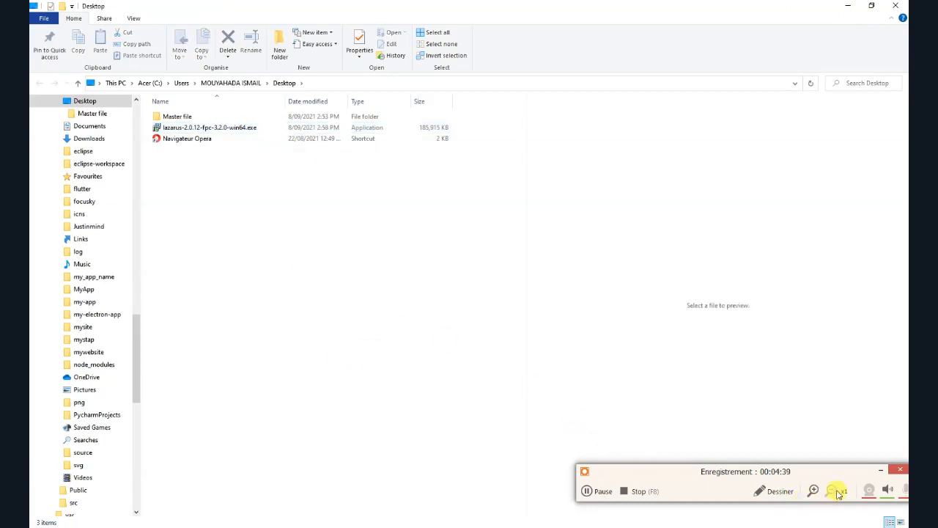
# Step: Show the Desktop folder holding the downloaded Lazarus installer
pyautogui.click(780, 491)
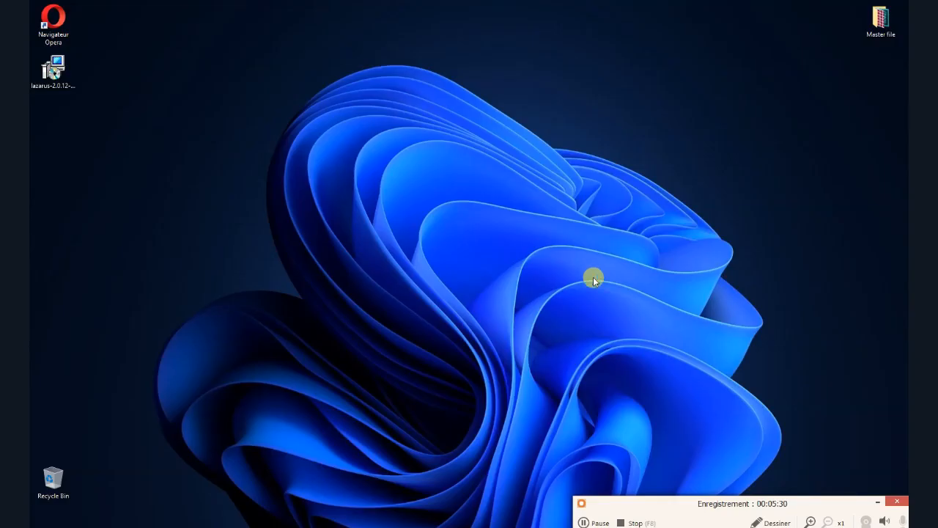
# Step: Launch the Lazarus 2.0.12 installer from the desktop
pyautogui.doubleClick(53, 66)
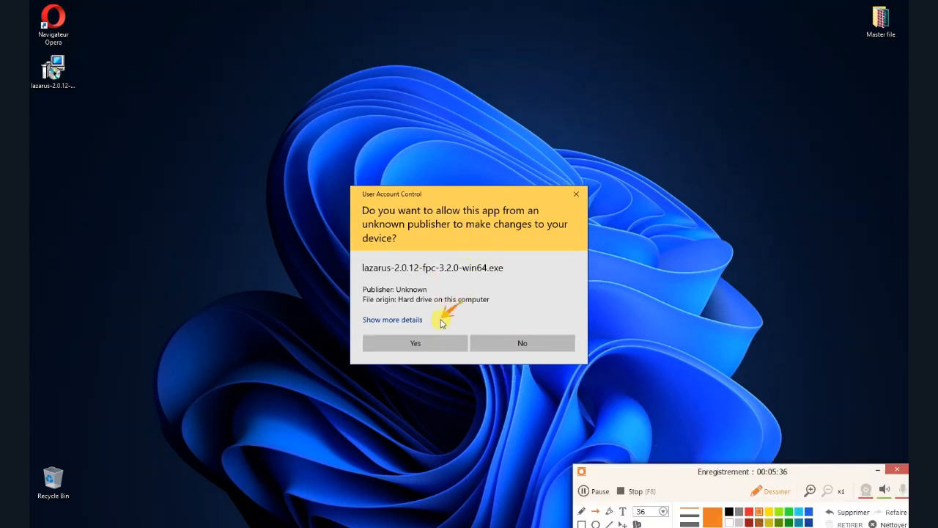
pyautogui.moveTo(656, 408)
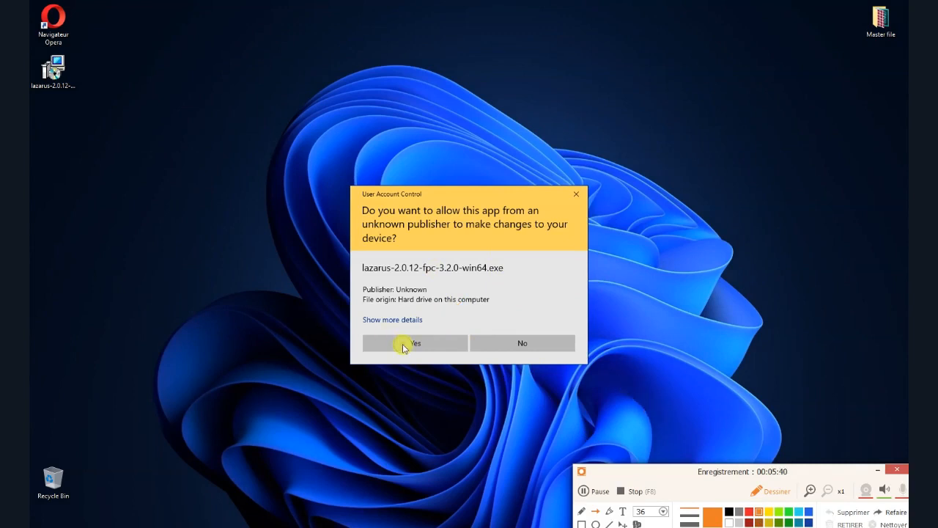
pyautogui.moveTo(765, 491)
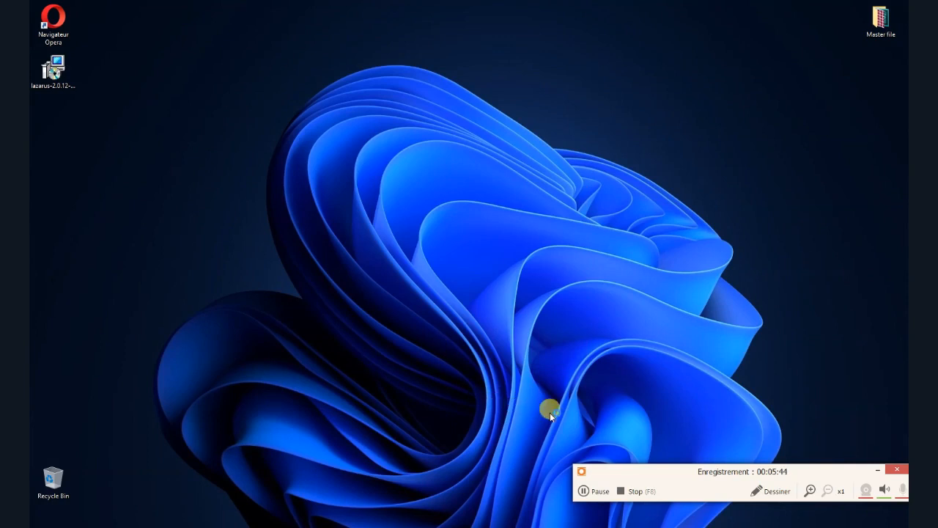
# Step: Choose English as the setup language and reach the installer's welcome page
pyautogui.doubleClick(53, 66)
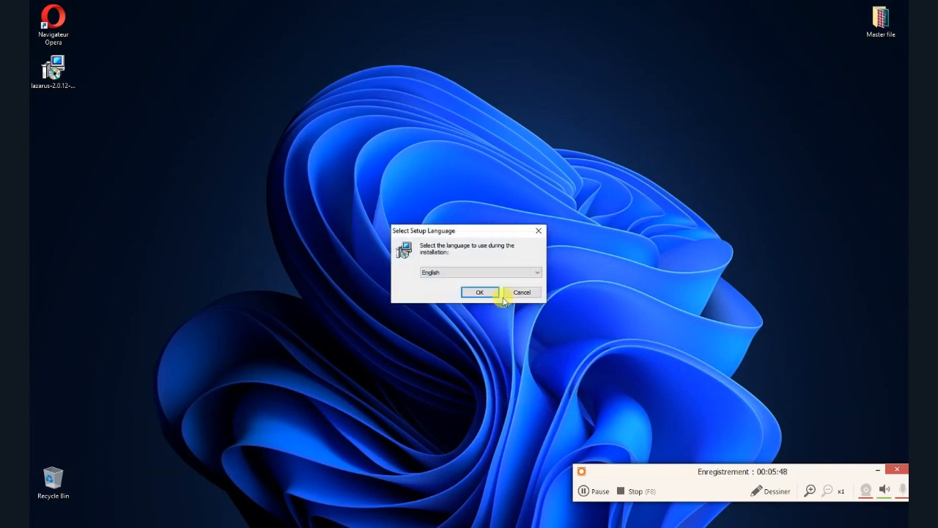
pyautogui.moveTo(466, 271)
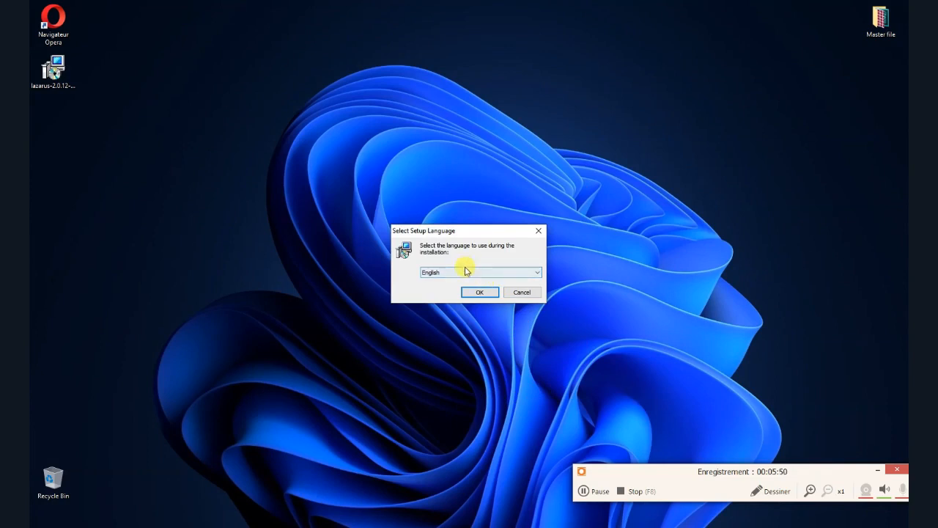
pyautogui.click(771, 489)
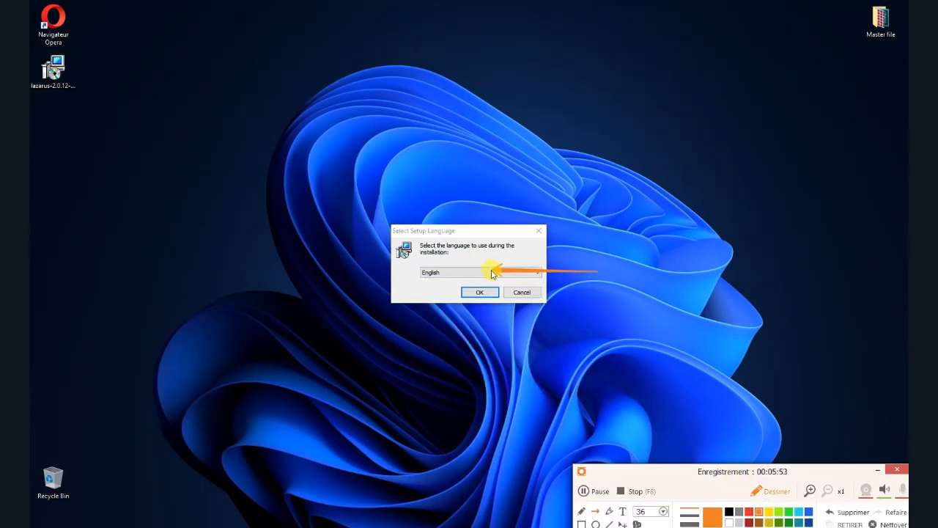
pyautogui.moveTo(539, 351)
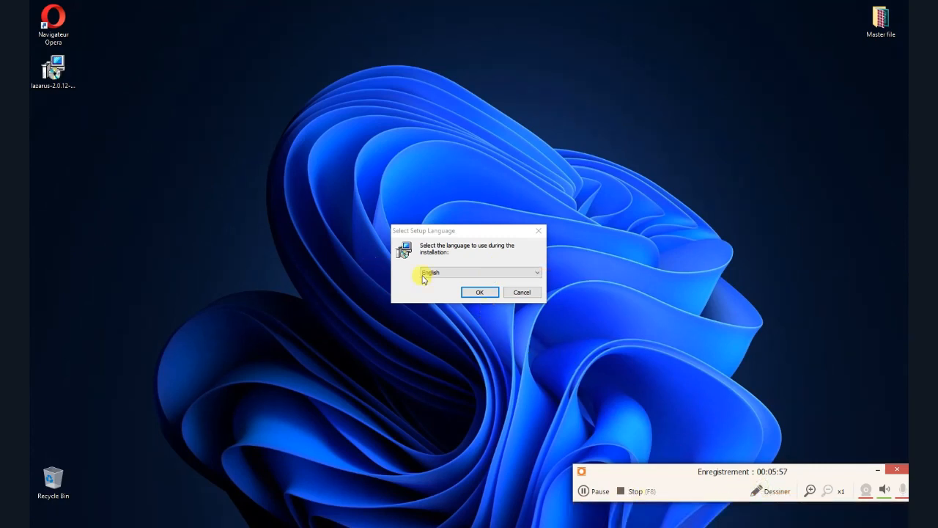
pyautogui.click(479, 292)
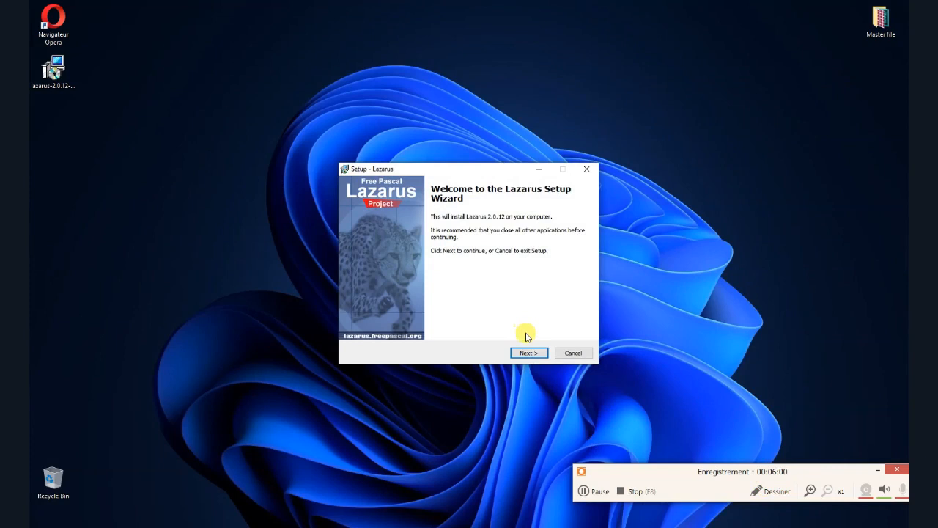
# Step: Accept the default install folder, full component set and Start Menu folder
pyautogui.click(775, 490)
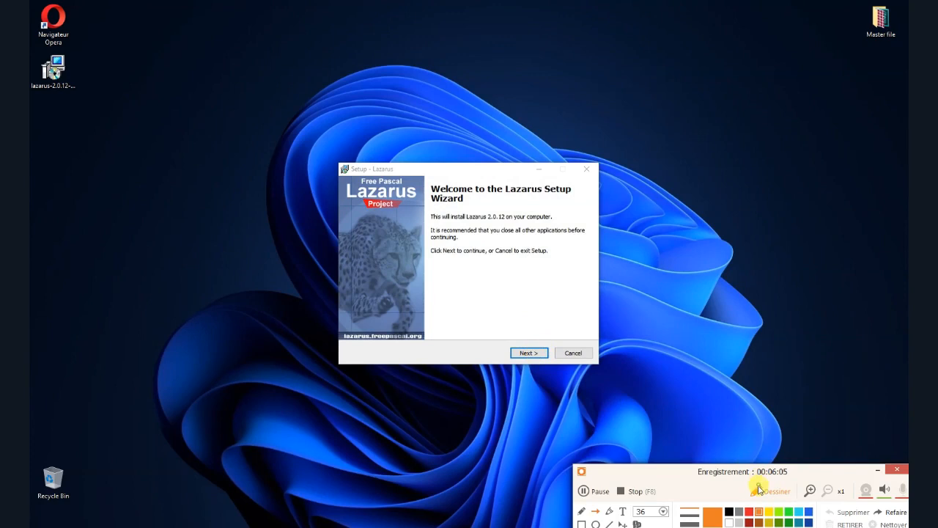
pyautogui.click(527, 351)
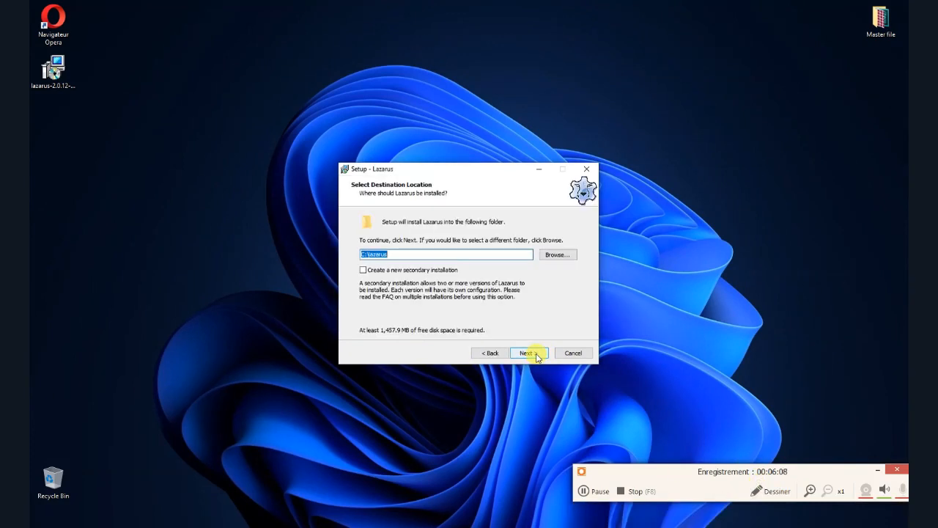
pyautogui.click(526, 352)
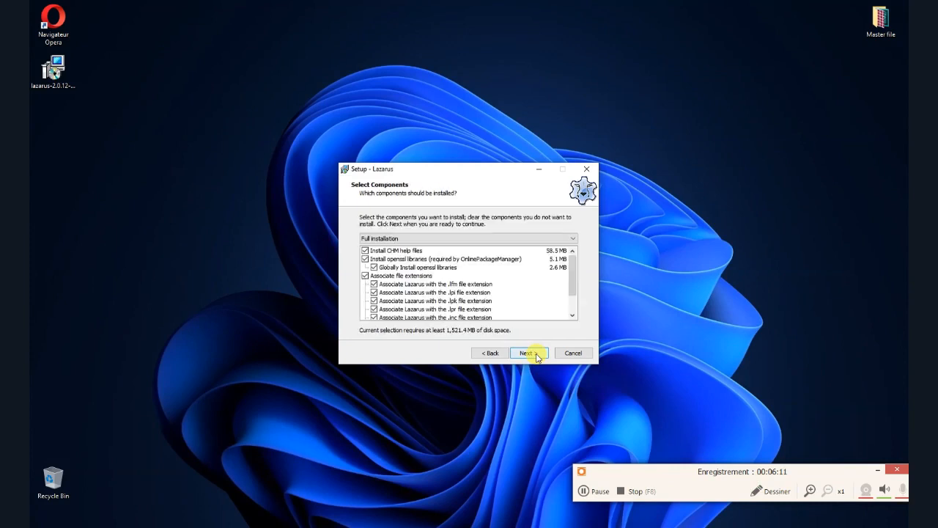
pyautogui.moveTo(532, 325)
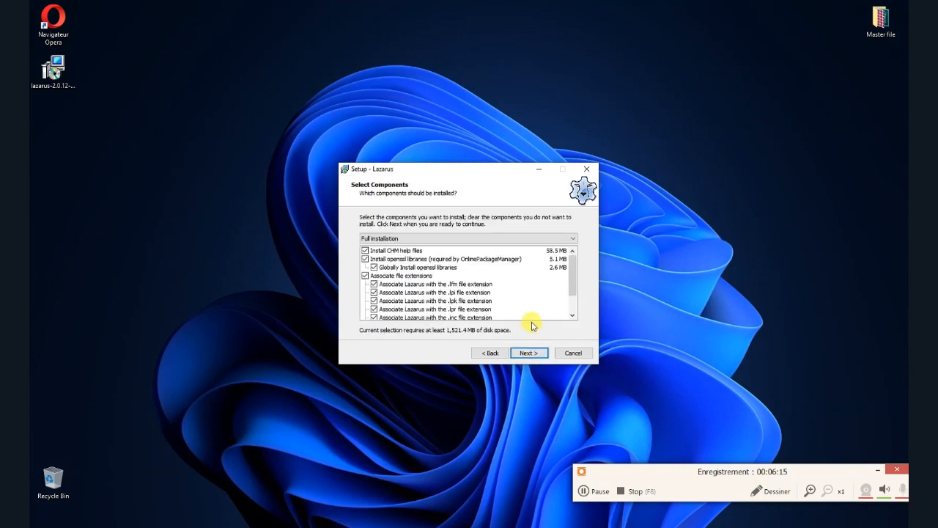
pyautogui.moveTo(554, 277)
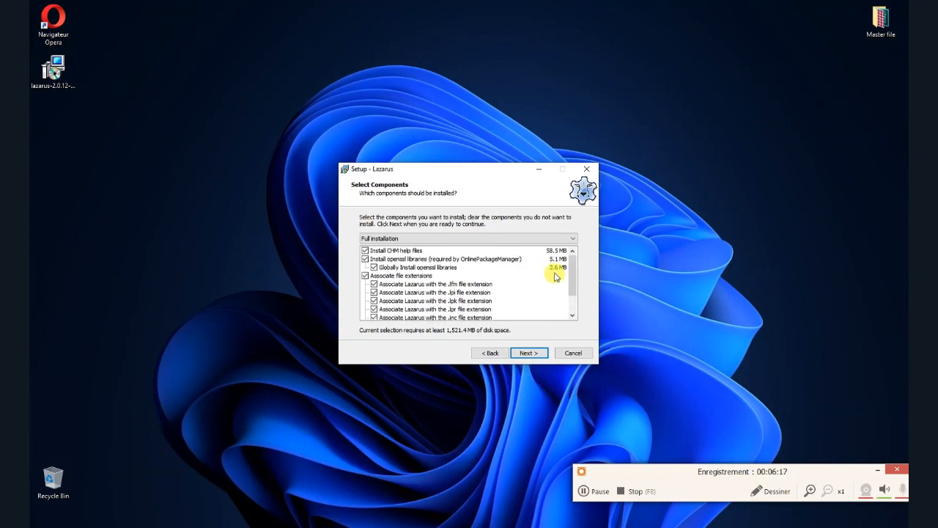
pyautogui.click(527, 352)
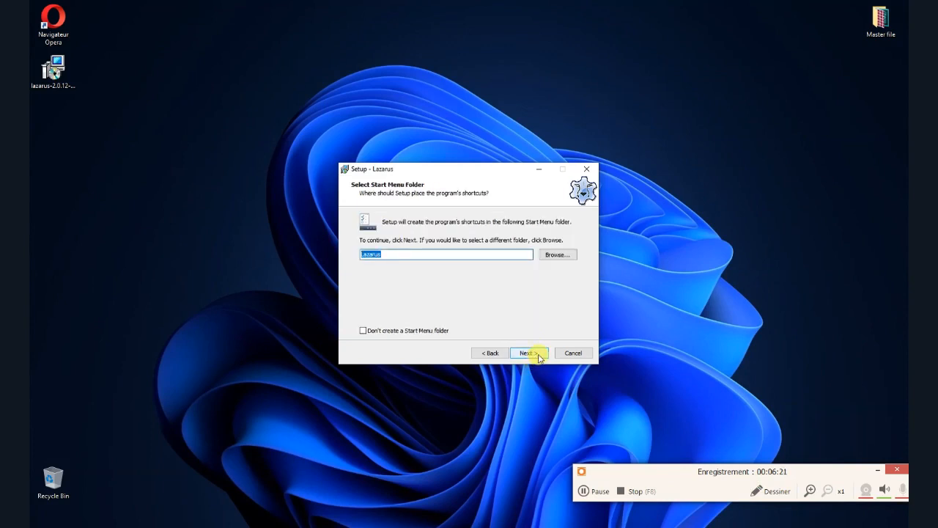
pyautogui.click(526, 351)
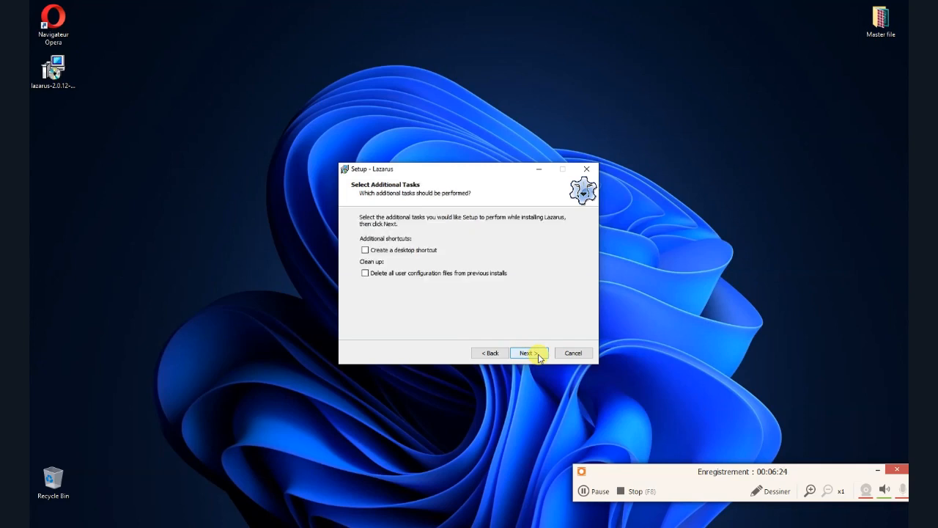
pyautogui.moveTo(768, 489)
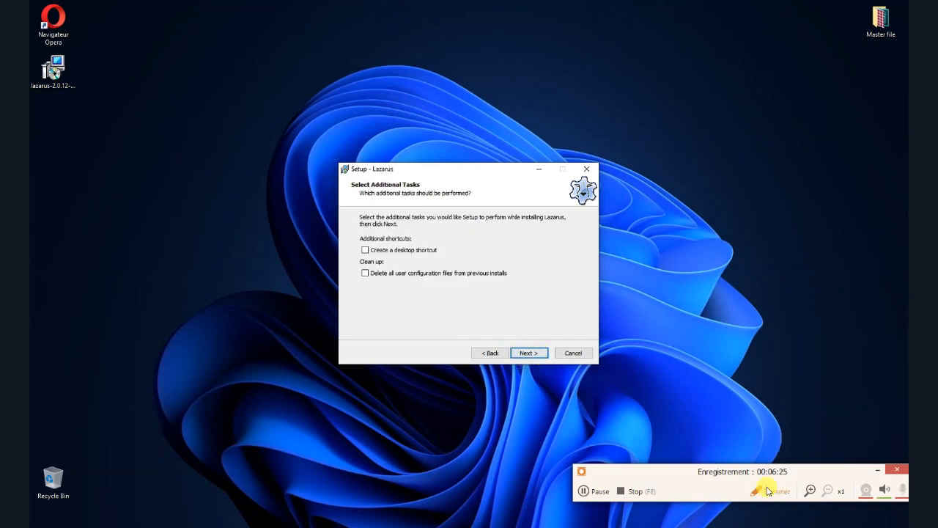
# Step: Enable the desktop shortcut and old-configuration cleanup tasks, reaching the Ready to Install summary
pyautogui.click(769, 490)
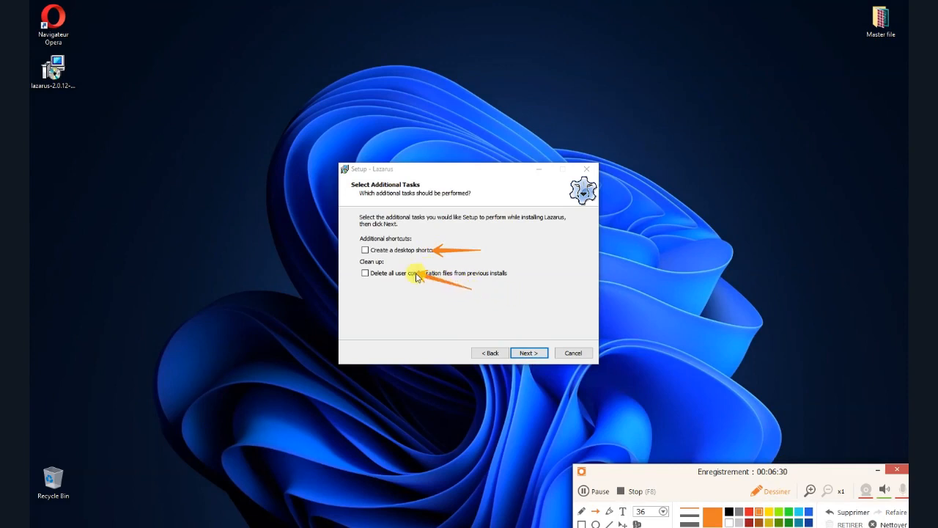
pyautogui.moveTo(527, 352)
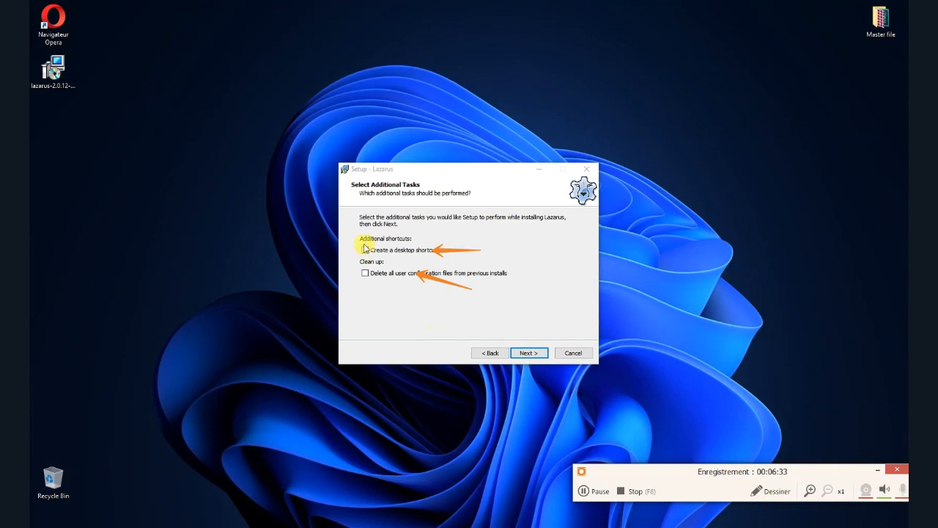
pyautogui.click(364, 273)
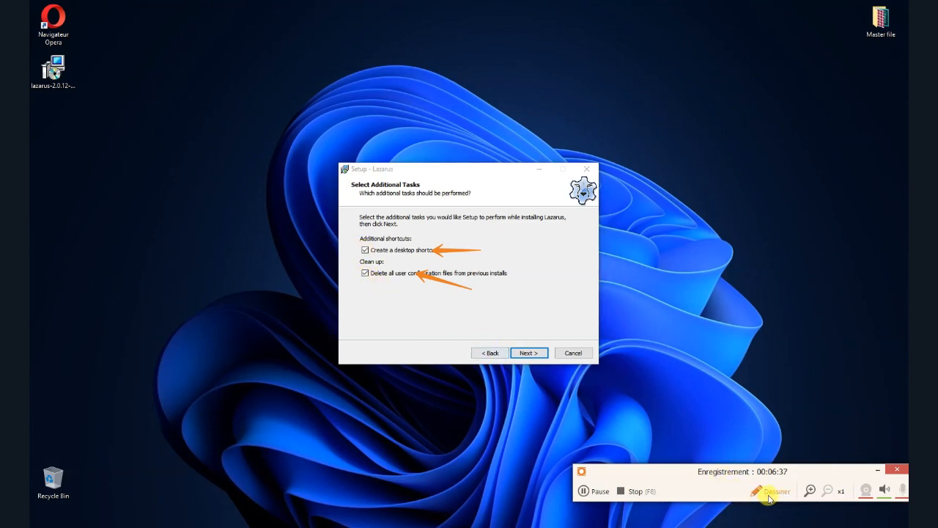
pyautogui.click(771, 490)
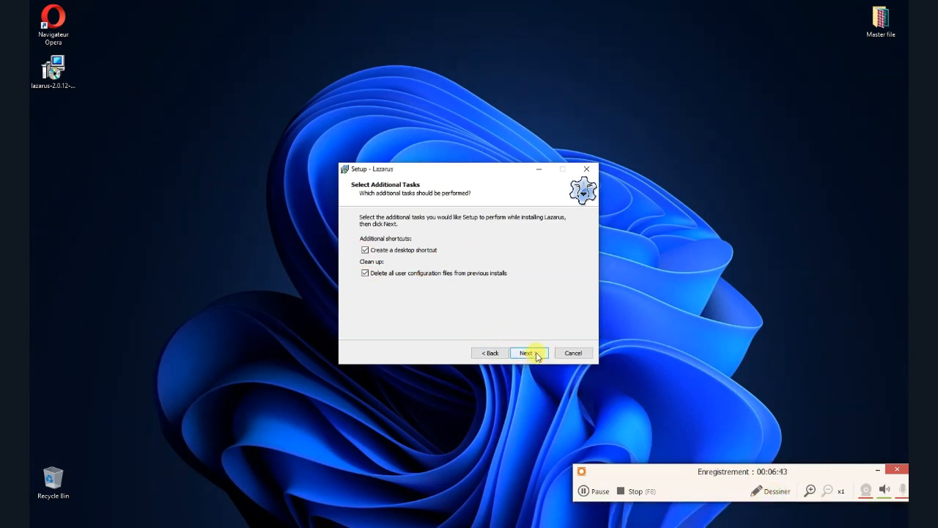
pyautogui.click(528, 352)
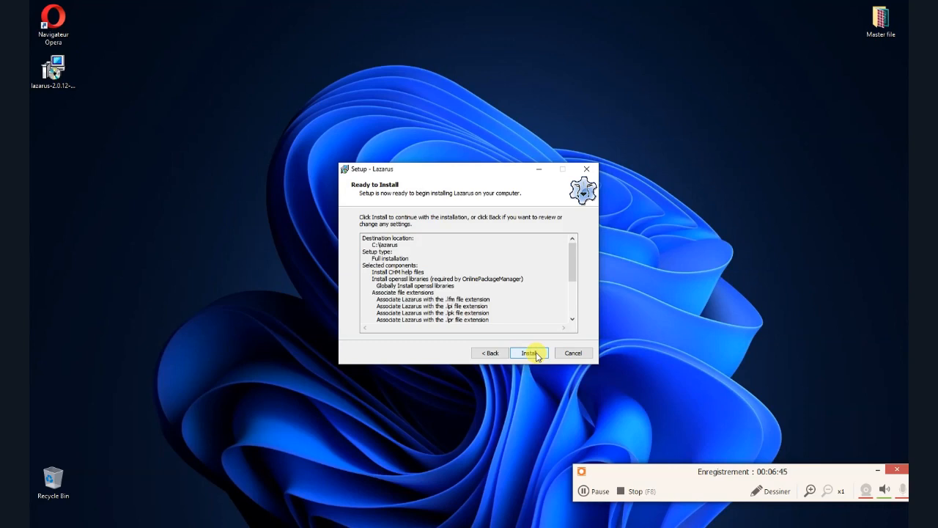
# Step: Install Lazarus 2.0.12 and close the finished setup wizard
pyautogui.click(529, 352)
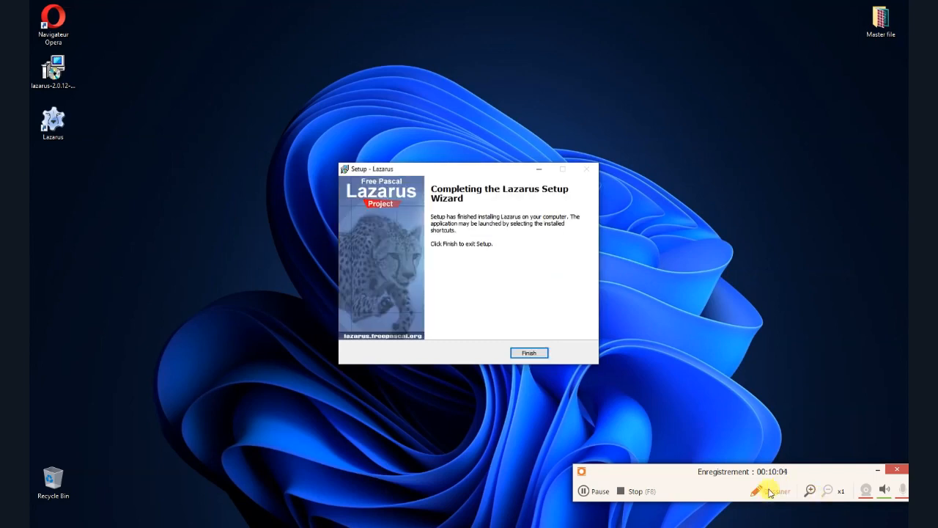
pyautogui.click(771, 489)
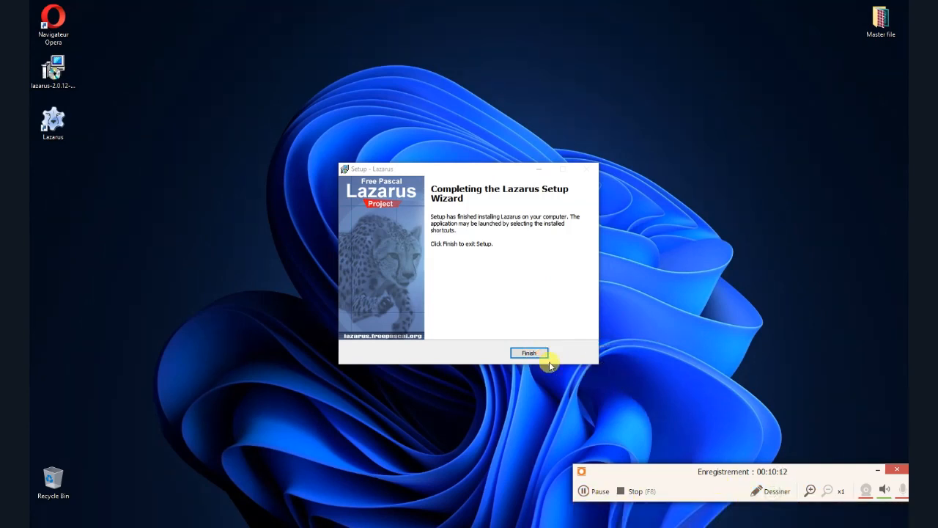
pyautogui.click(528, 352)
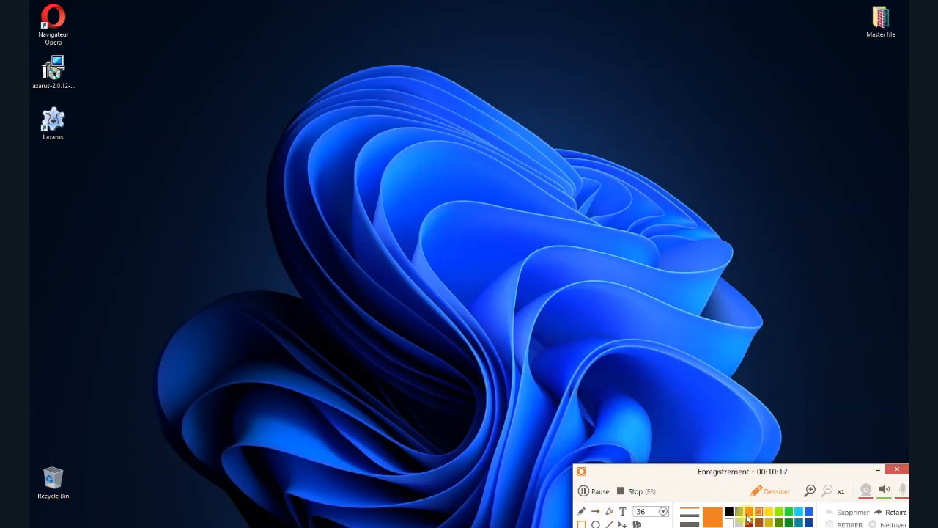
# Step: Launch Lazarus from its desktop shortcut, bringing up the Configure Lazarus IDE window
pyautogui.click(713, 512)
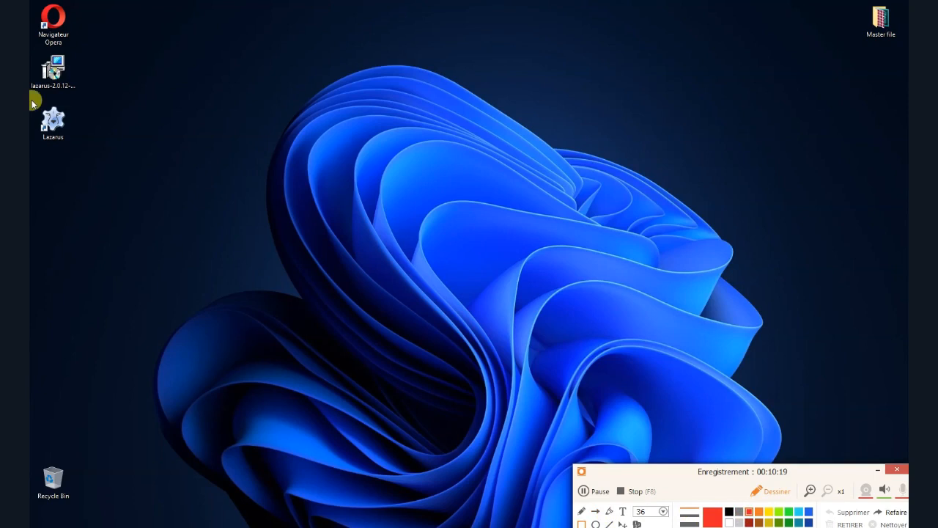
pyautogui.click(53, 123)
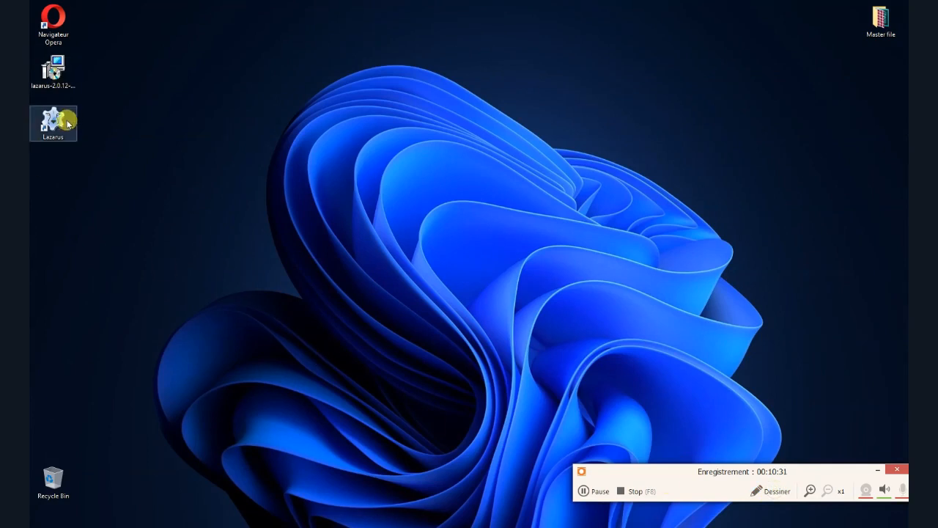
pyautogui.moveTo(52, 123)
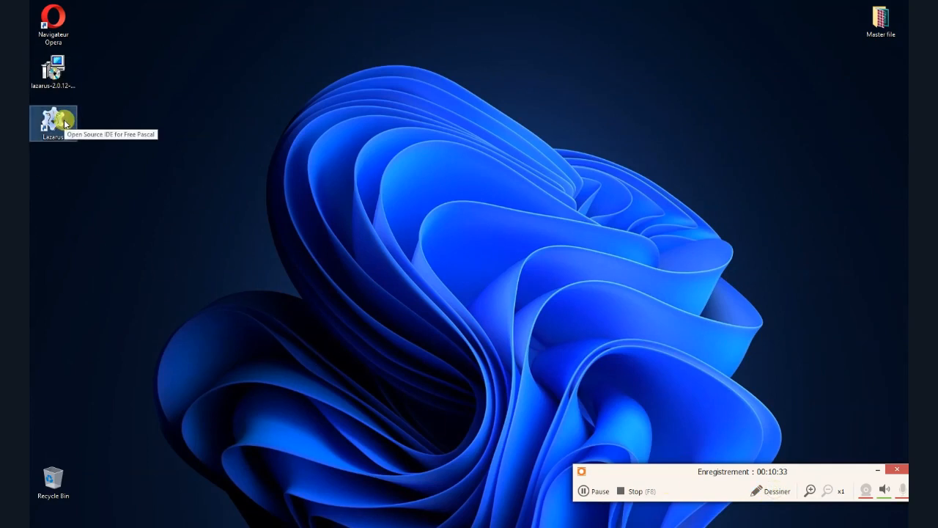
pyautogui.doubleClick(53, 120)
pyautogui.write('We will fix this err')
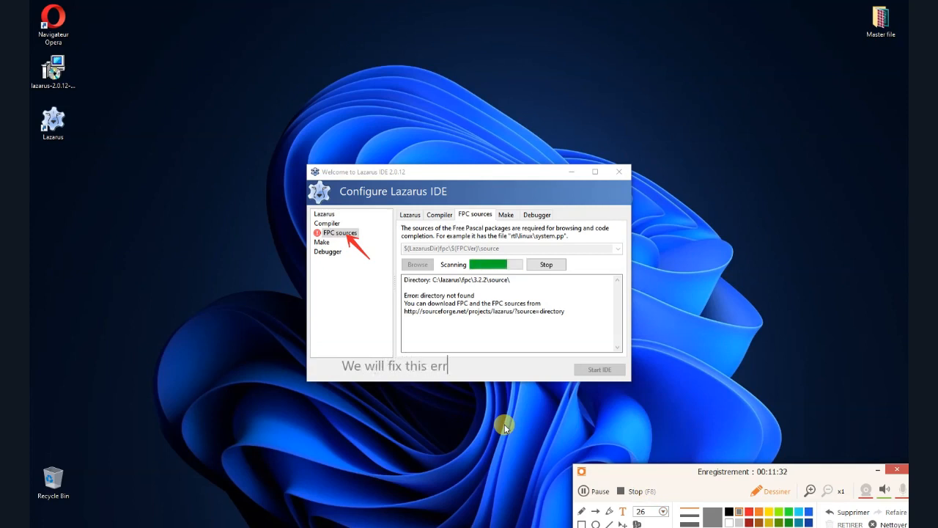
# Step: Stop the FPC sources scan, pick fpc.exe from the compiler suggestions, and verify Debugger reports OK
pyautogui.write('or')
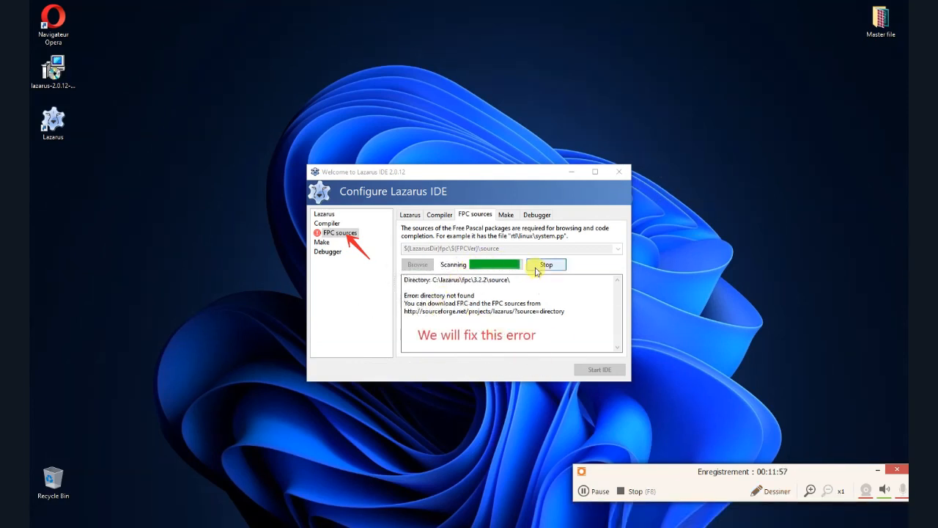
pyautogui.click(545, 264)
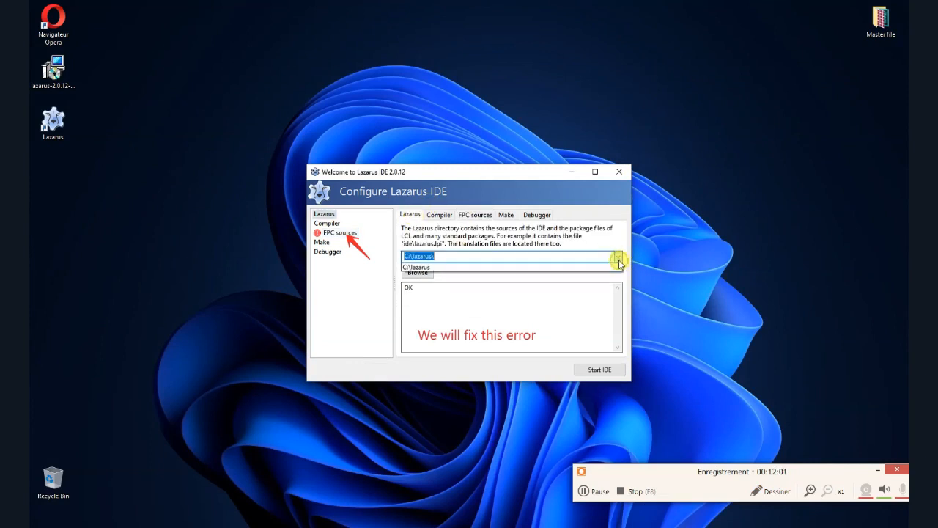
pyautogui.click(439, 214)
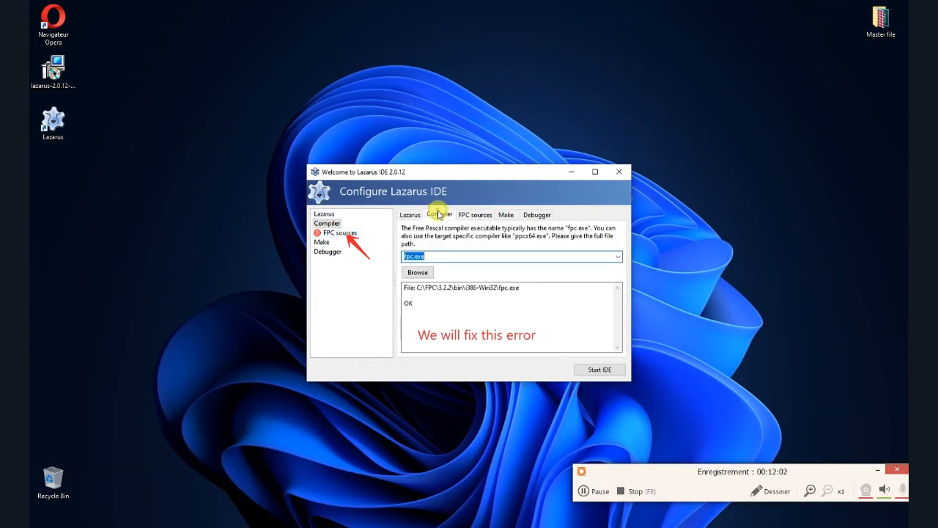
pyautogui.click(618, 255)
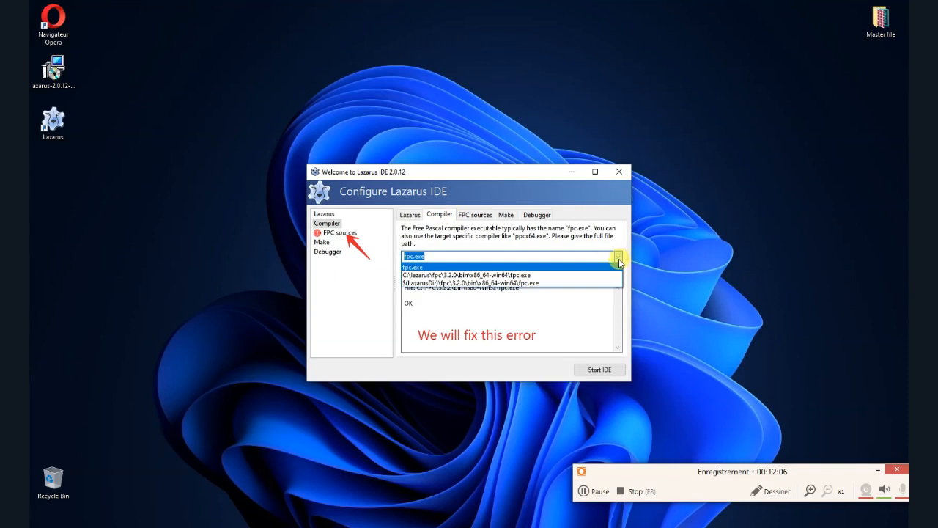
pyautogui.click(470, 284)
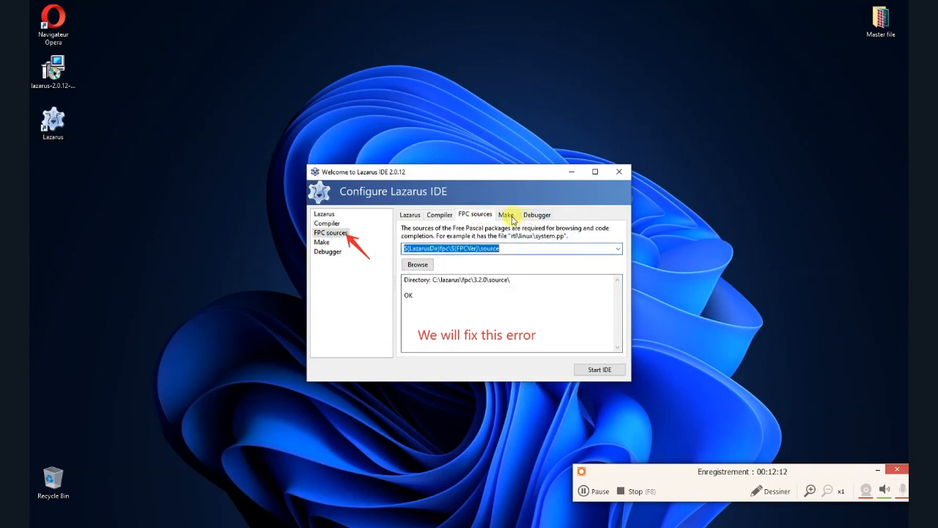
pyautogui.click(537, 214)
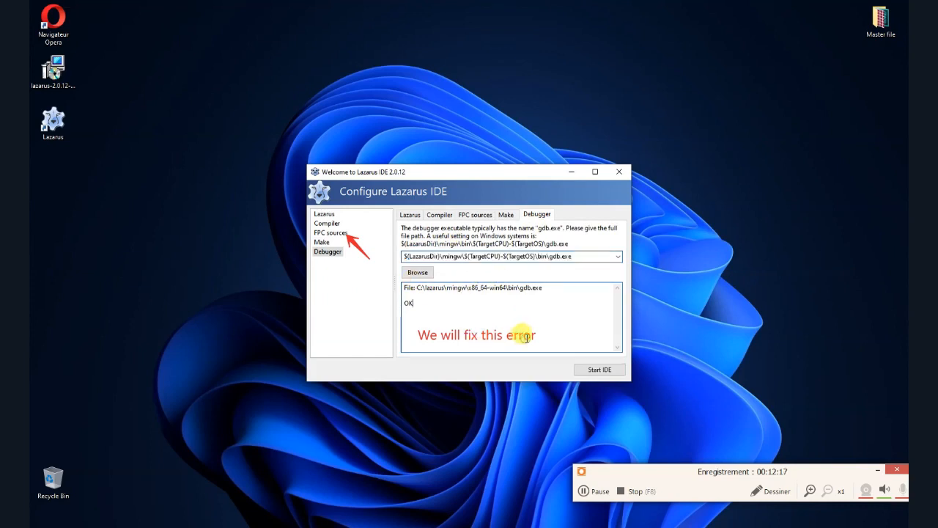
pyautogui.click(775, 489)
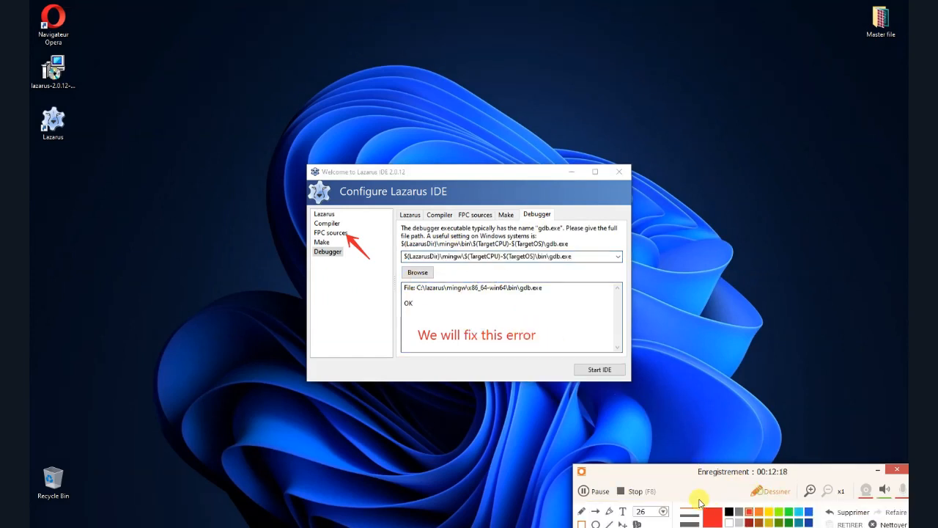
pyautogui.moveTo(495, 334)
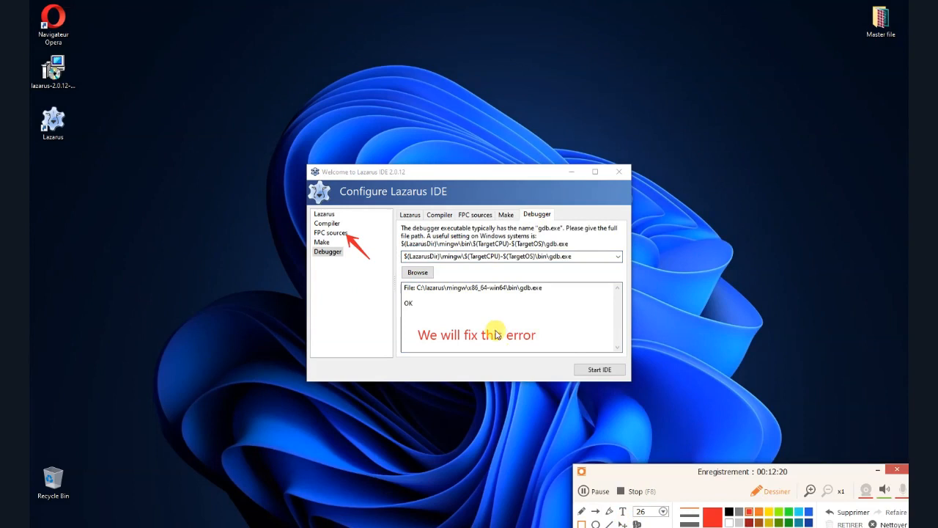
pyautogui.moveTo(489, 343)
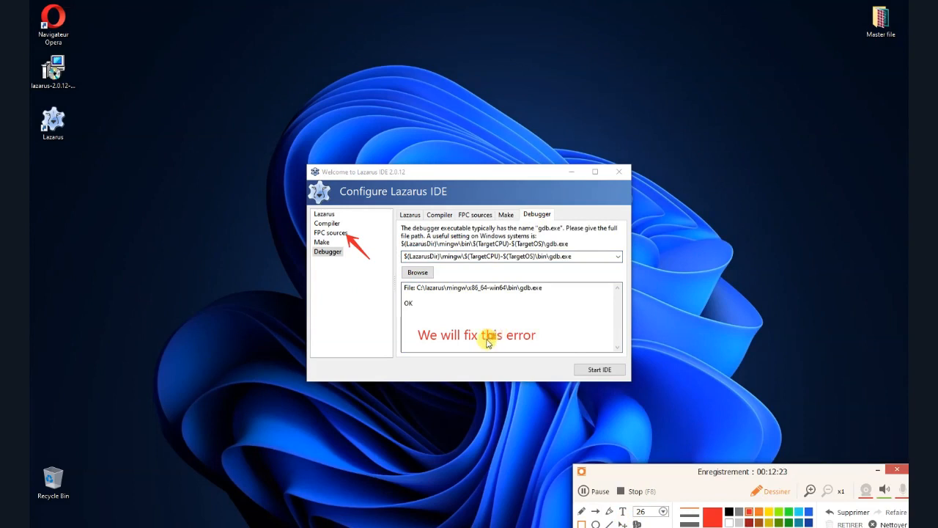
pyautogui.moveTo(510, 348)
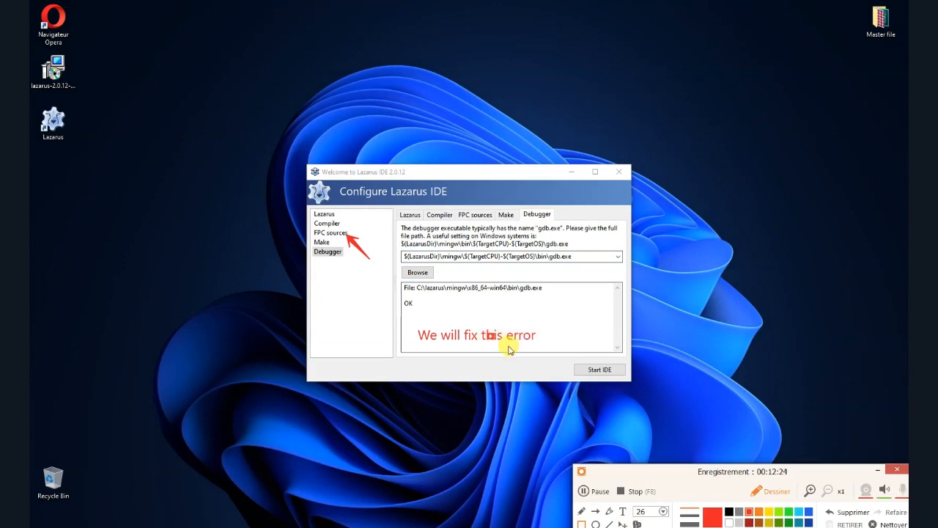
pyautogui.moveTo(472, 356)
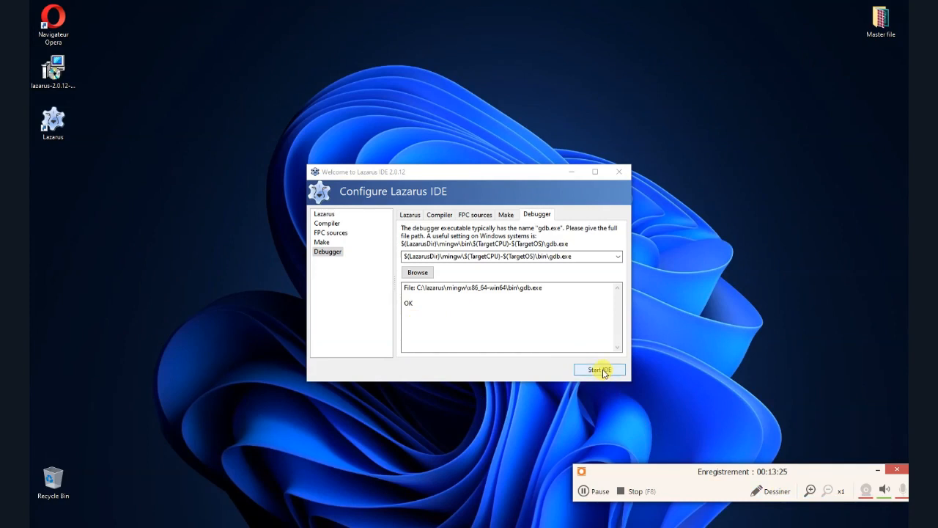
# Step: Finish the configuration with Start IDE so Lazarus opens its main window on unit1
pyautogui.click(599, 370)
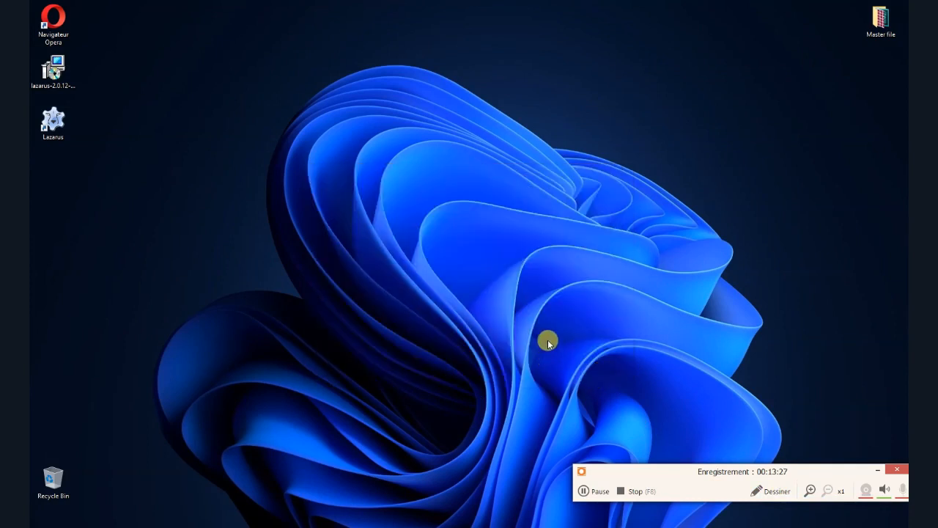
pyautogui.doubleClick(53, 121)
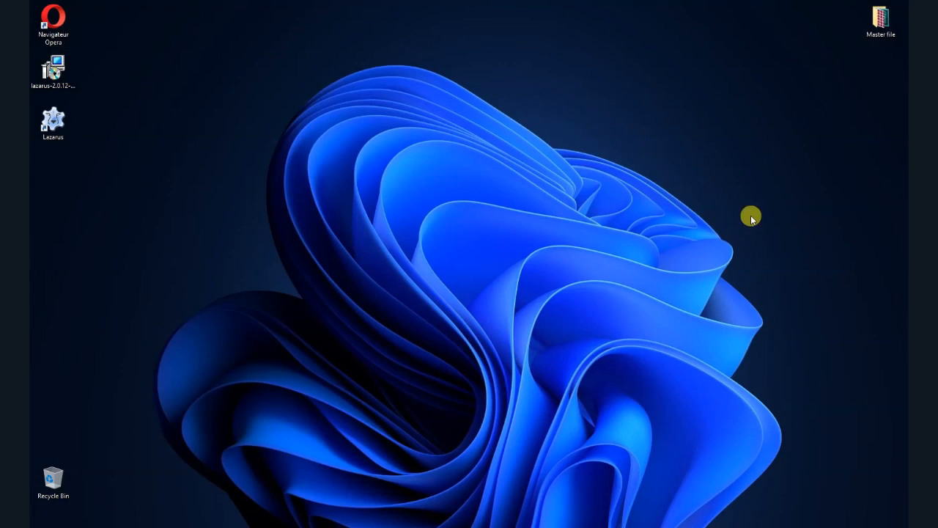
pyautogui.moveTo(425, 275)
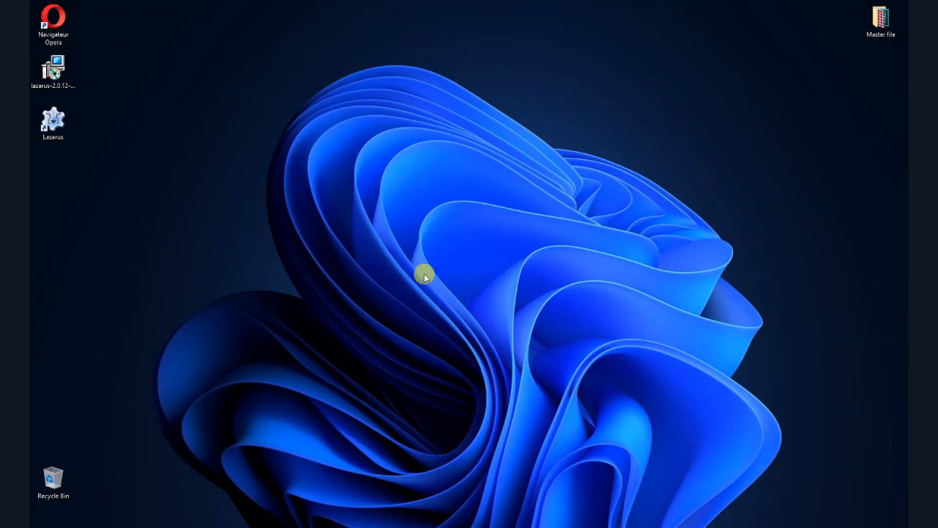
pyautogui.doubleClick(53, 120)
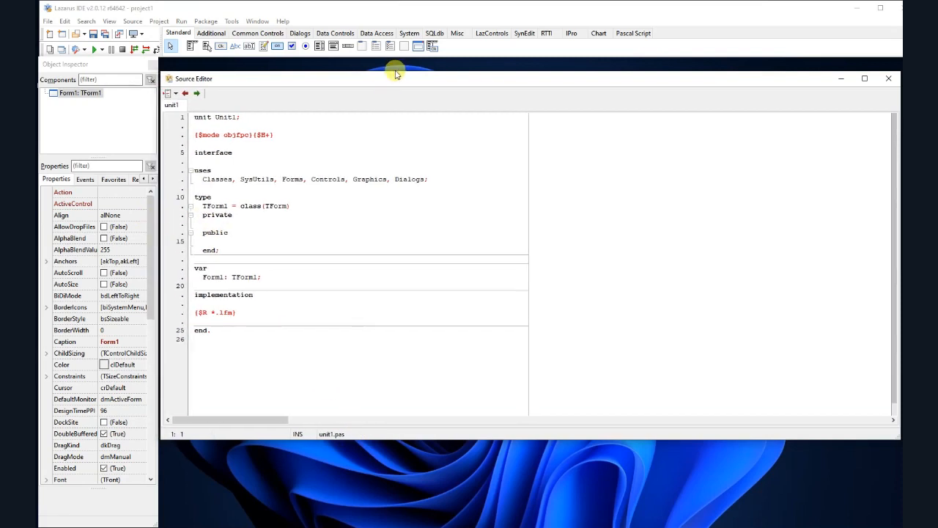
# Step: Nudge the Source Editor window slightly upward into place
pyautogui.moveTo(396, 73); pyautogui.dragTo(390, 59)
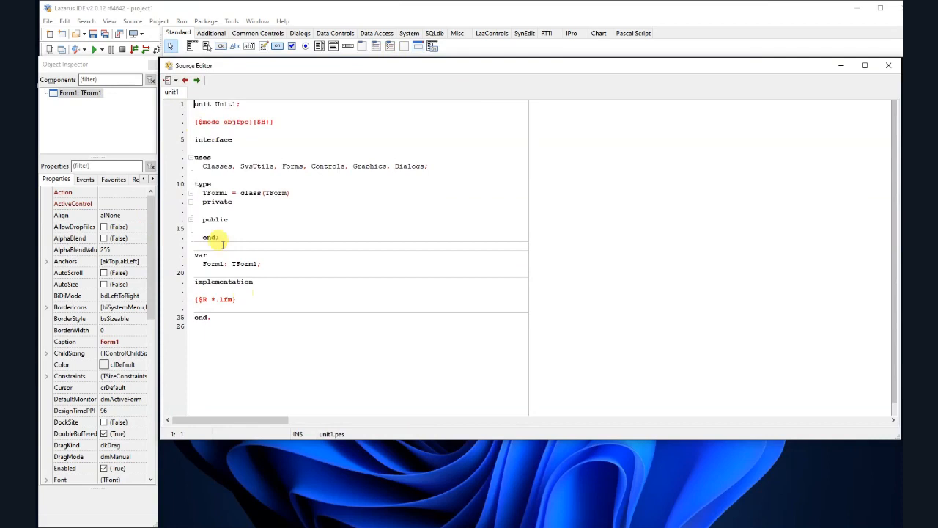
# Step: Show the Messages panel via the View menu, docked beneath the Source Editor
pyautogui.click(108, 20)
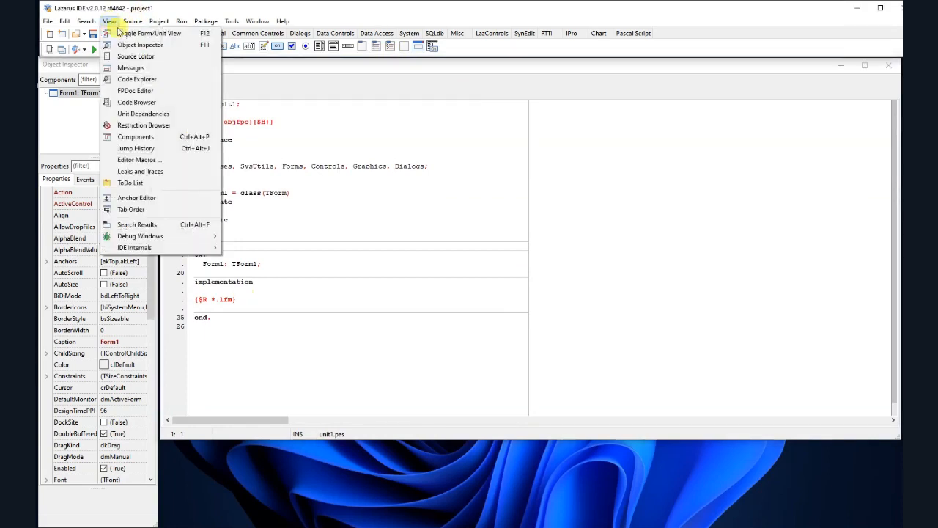
pyautogui.click(132, 68)
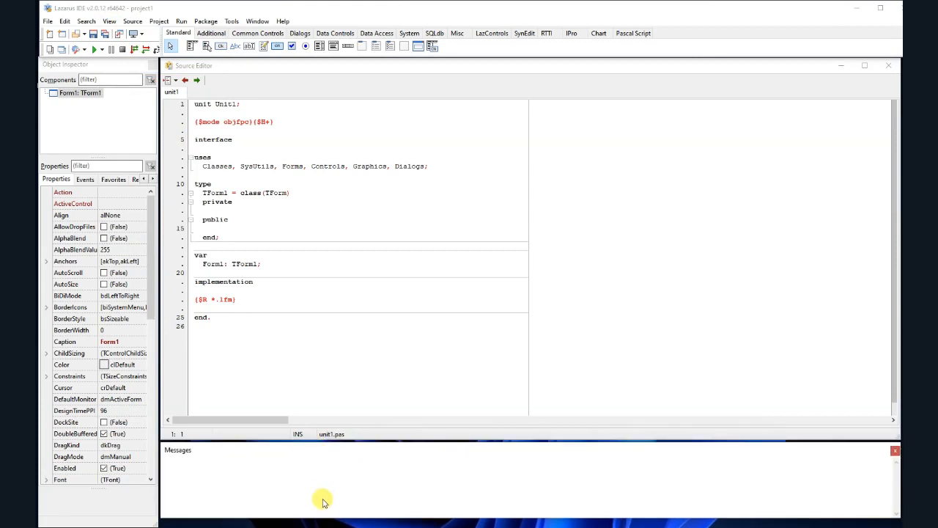
pyautogui.moveTo(358, 520)
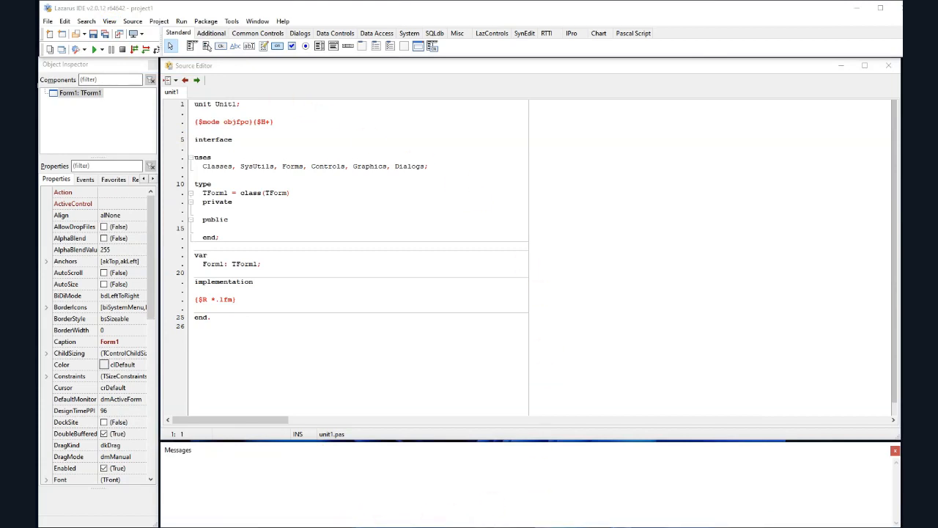
pyautogui.moveTo(233, 21)
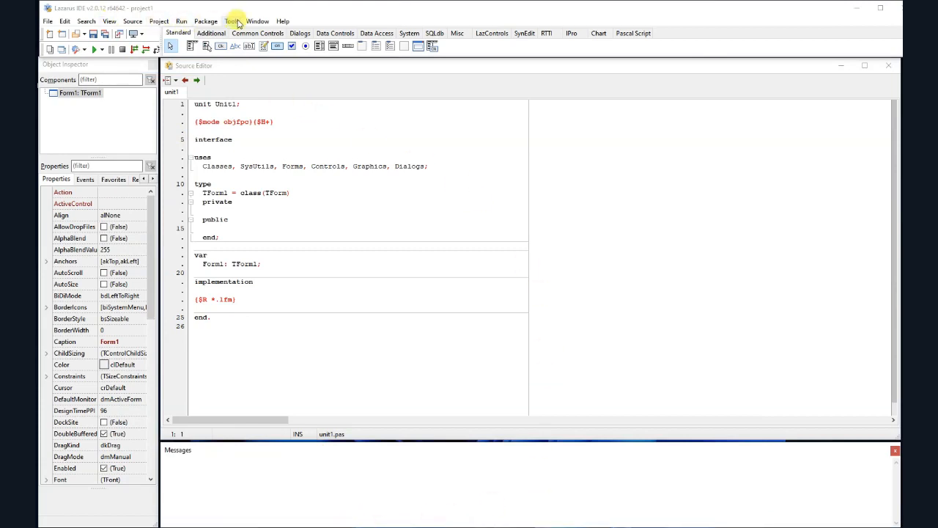
# Step: Go to the Editor Display page of the IDE Options
pyautogui.click(232, 20)
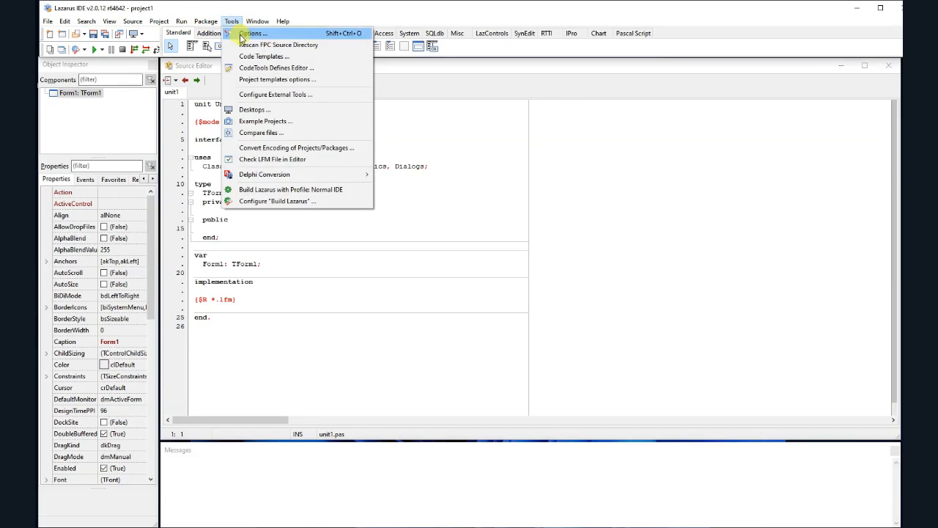
pyautogui.click(252, 33)
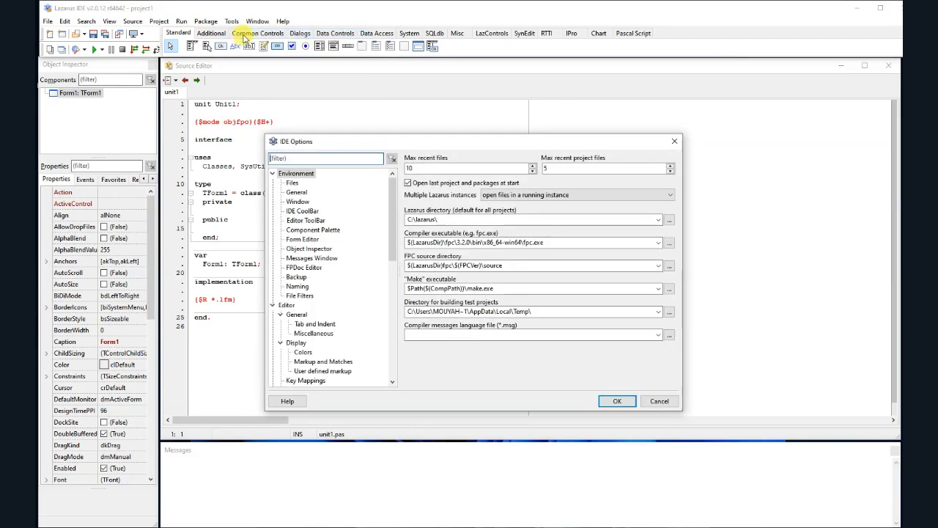
pyautogui.scroll(-3)
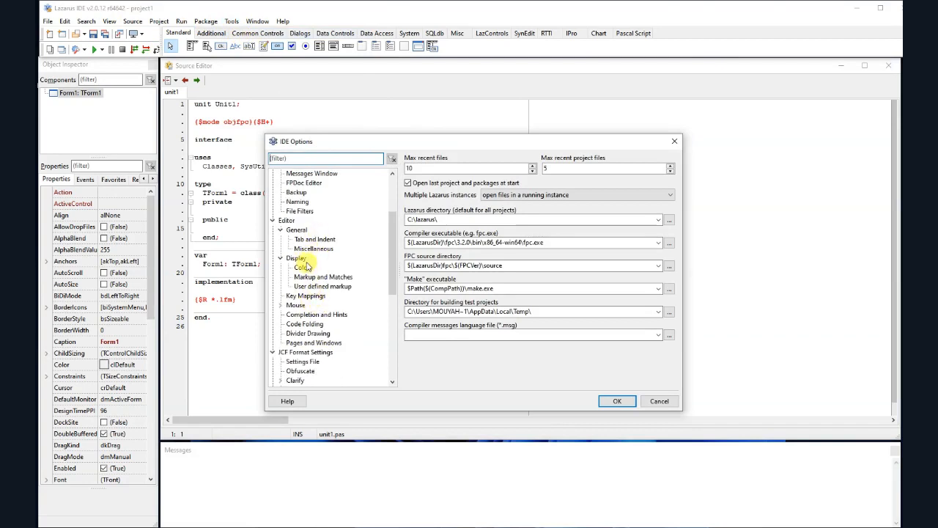
pyautogui.click(296, 258)
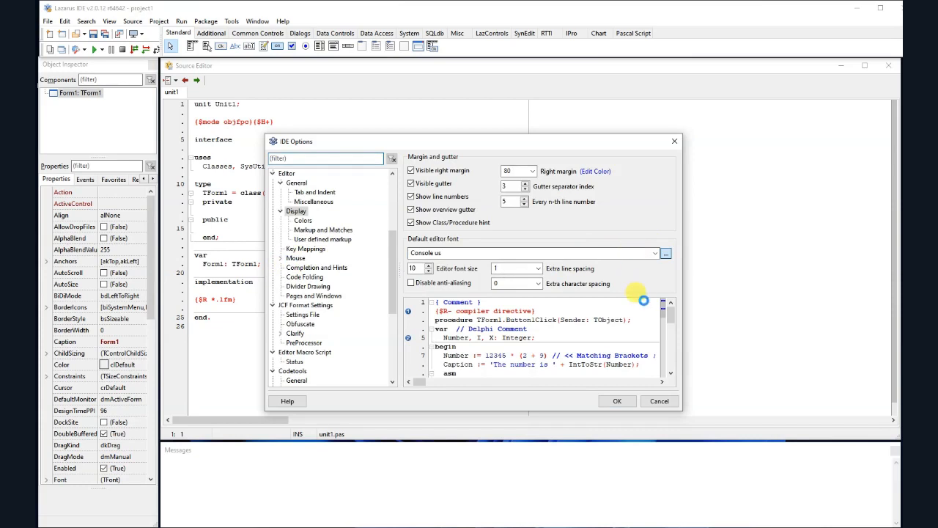
# Step: Choose Consolas as the default editor font in the font picker
pyautogui.click(665, 252)
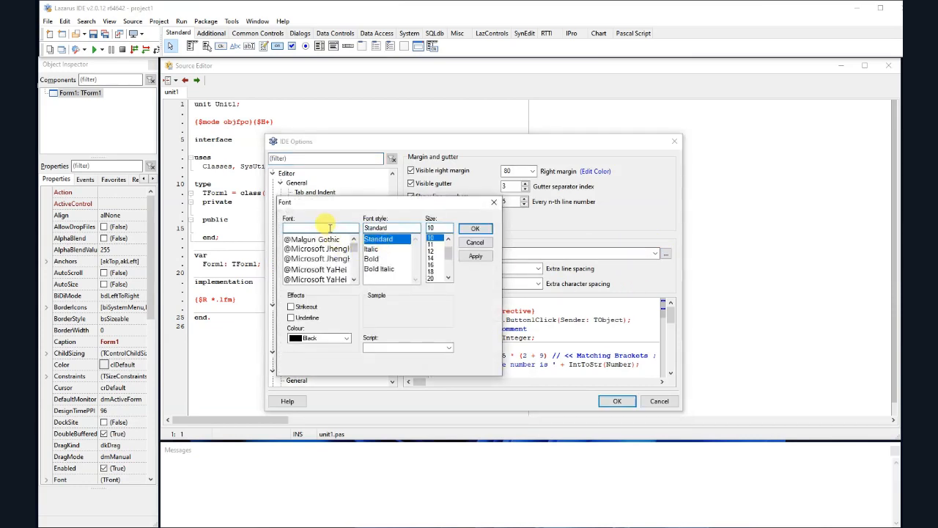
pyautogui.write('cons')
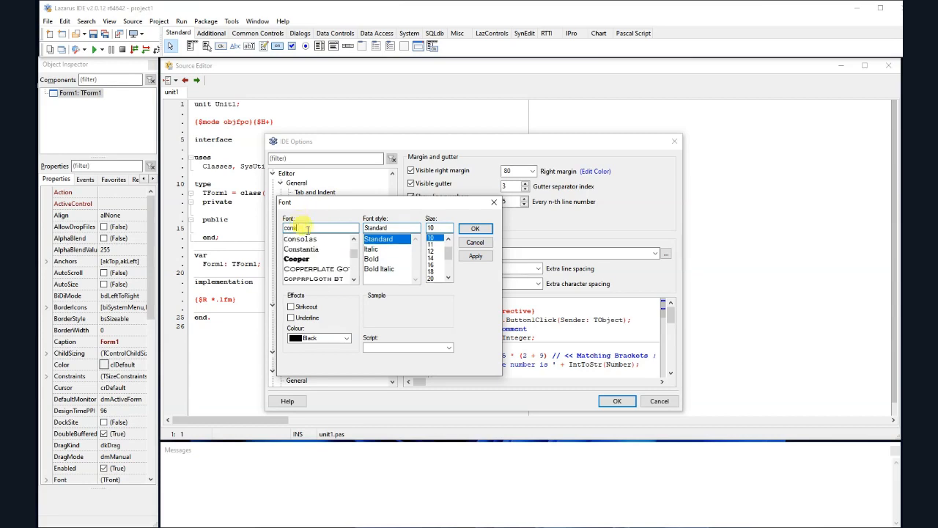
pyautogui.click(299, 239)
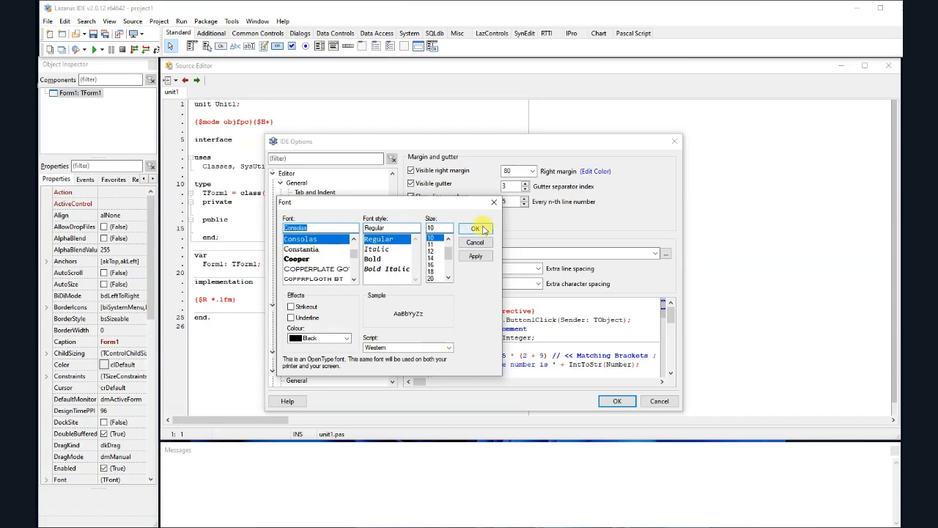
pyautogui.click(475, 229)
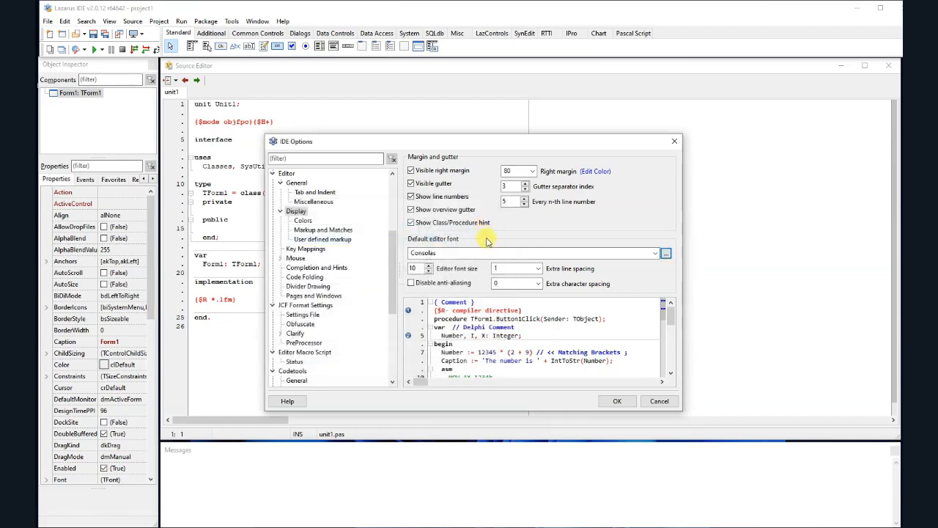
pyautogui.moveTo(437, 288)
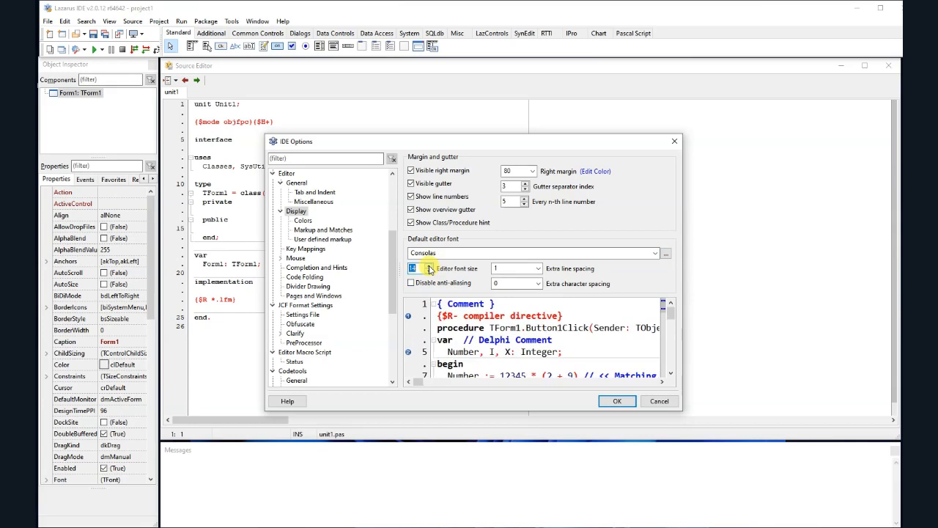
pyautogui.moveTo(538, 296)
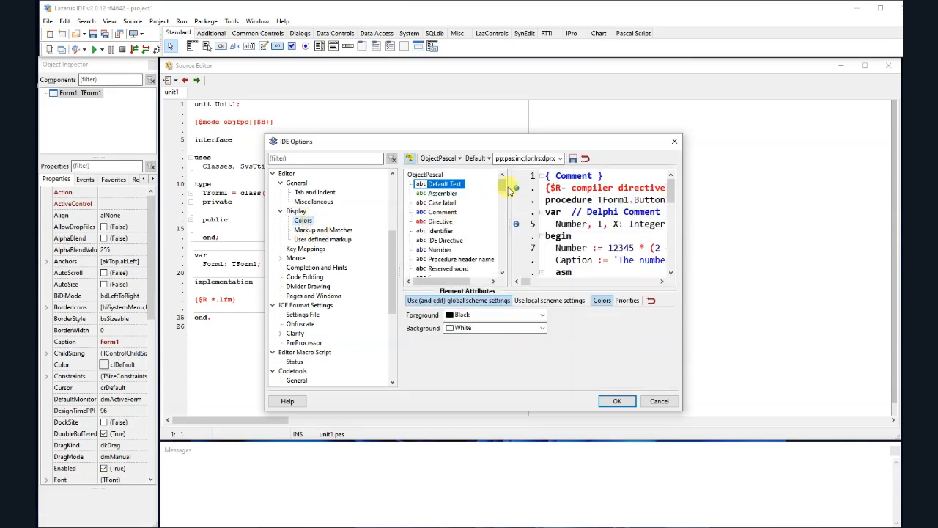
# Step: Select the Ocean colour scheme and set its background to a custom colour
pyautogui.click(477, 158)
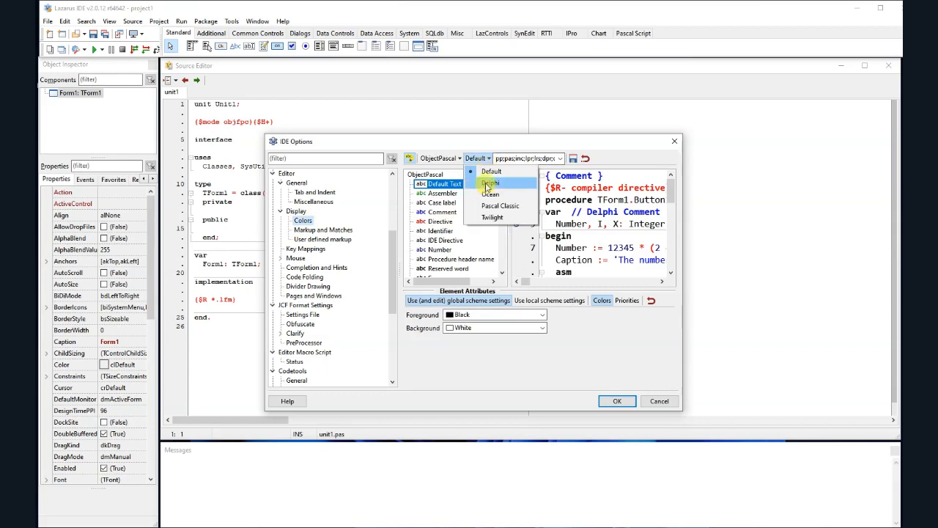
pyautogui.click(489, 194)
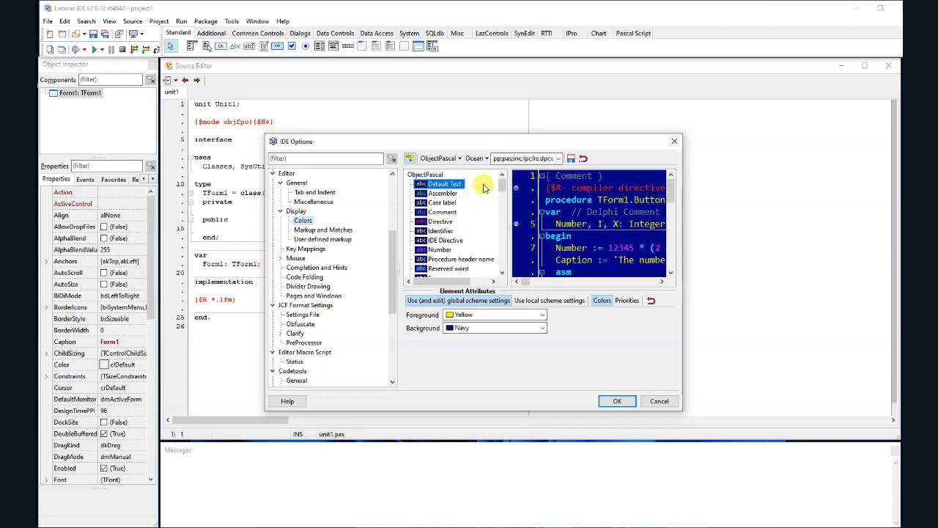
pyautogui.moveTo(481, 164)
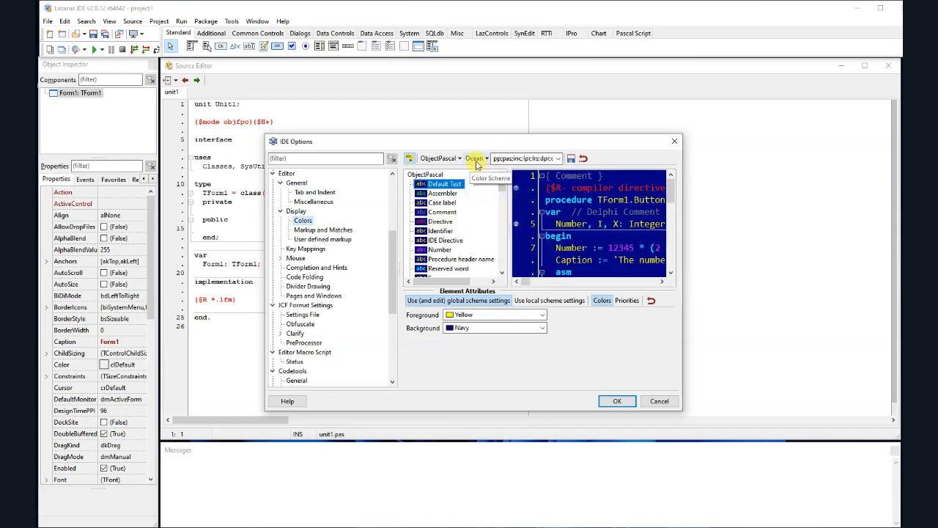
pyautogui.click(541, 328)
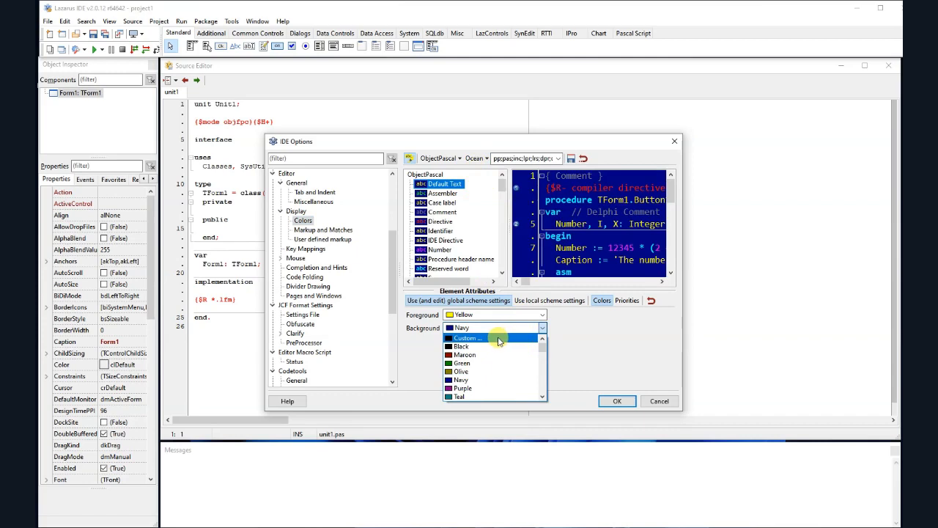
pyautogui.click(466, 337)
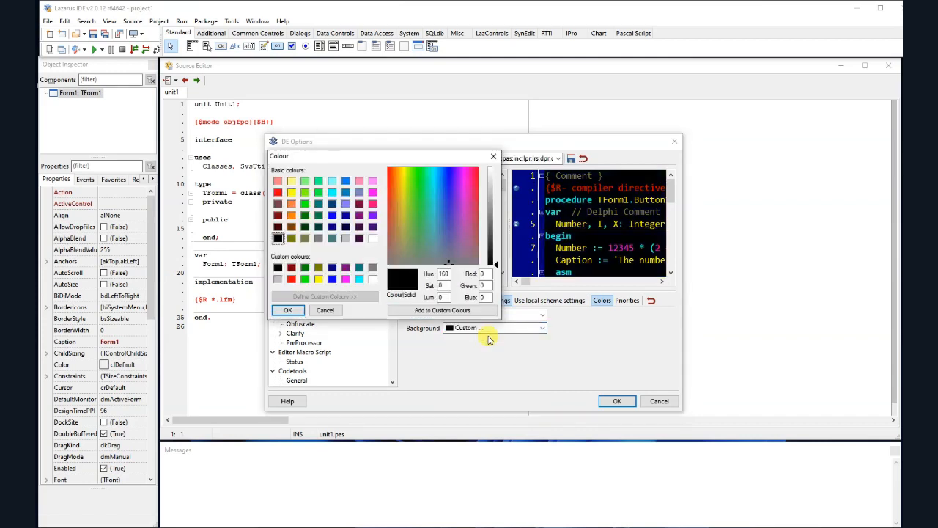
pyautogui.moveTo(475, 246)
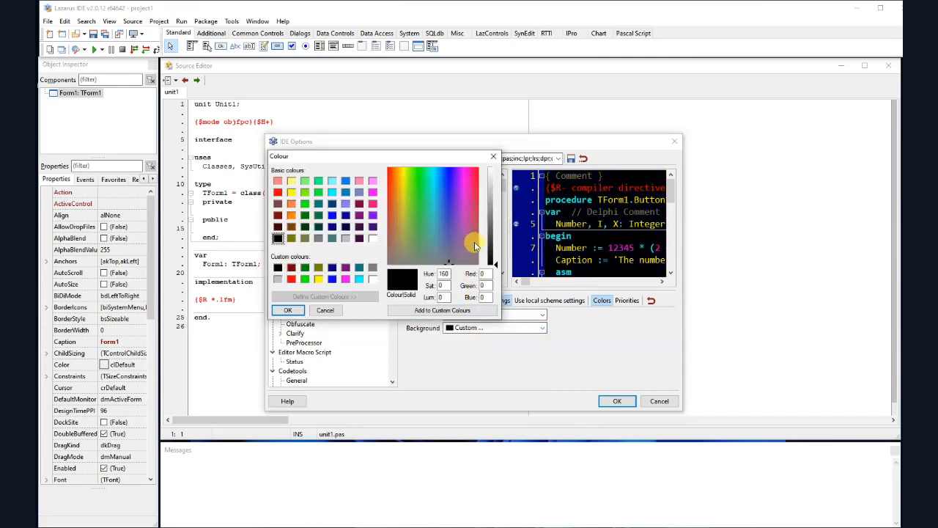
# Step: Pick a dark navy shade in the colour dialog and confirm it as the background
pyautogui.click(445, 240)
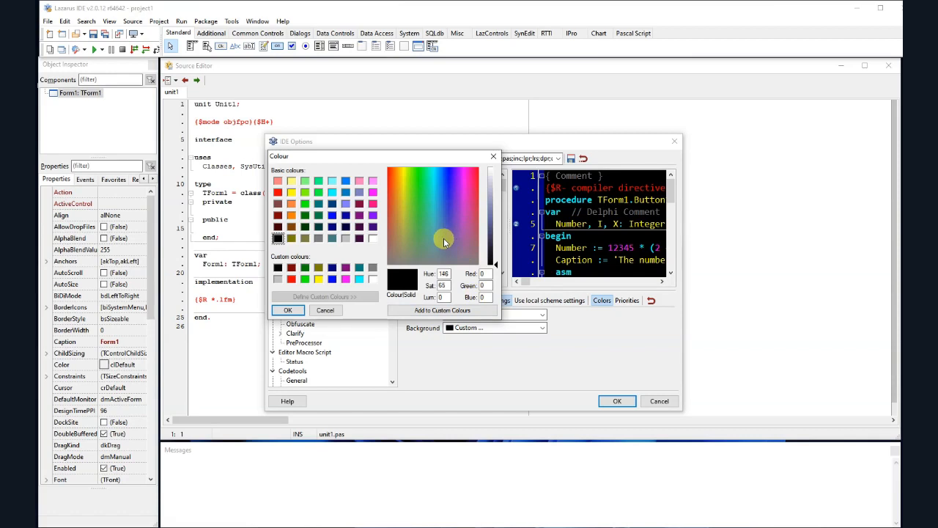
pyautogui.click(492, 240)
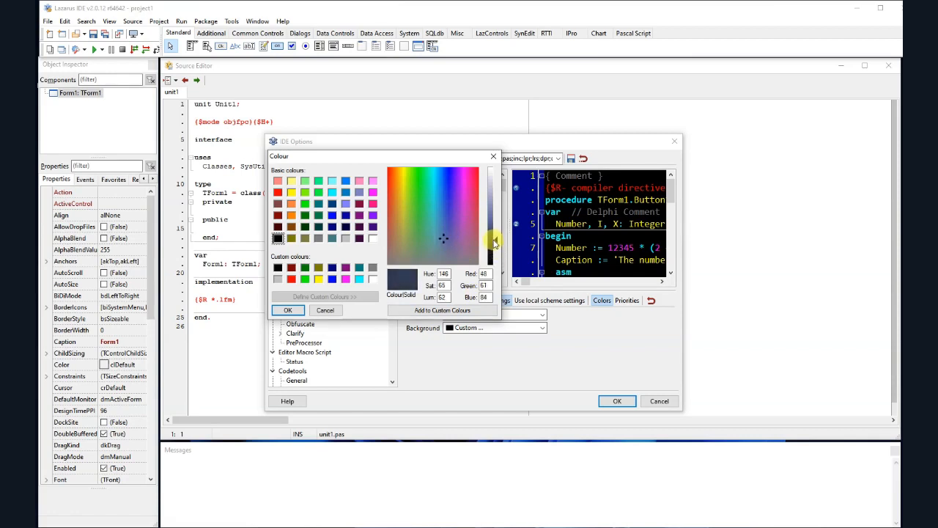
pyautogui.click(440, 253)
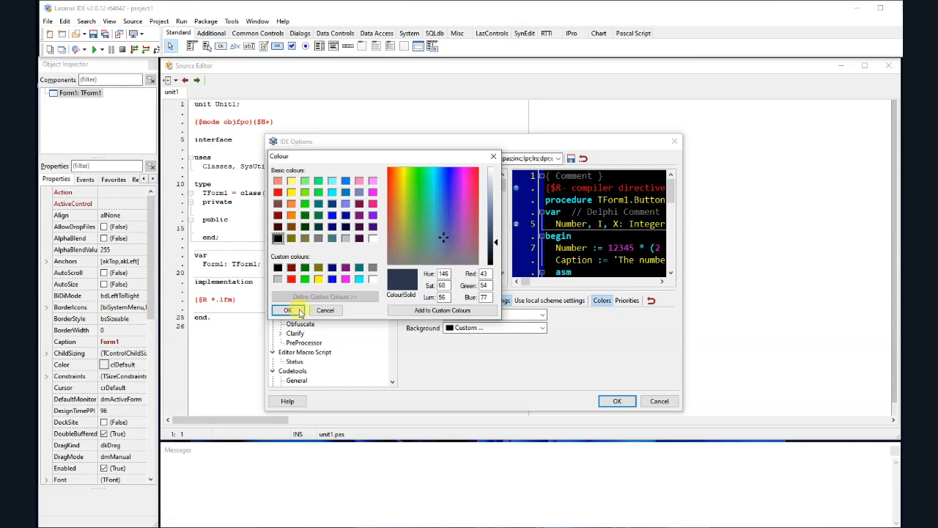
pyautogui.click(288, 311)
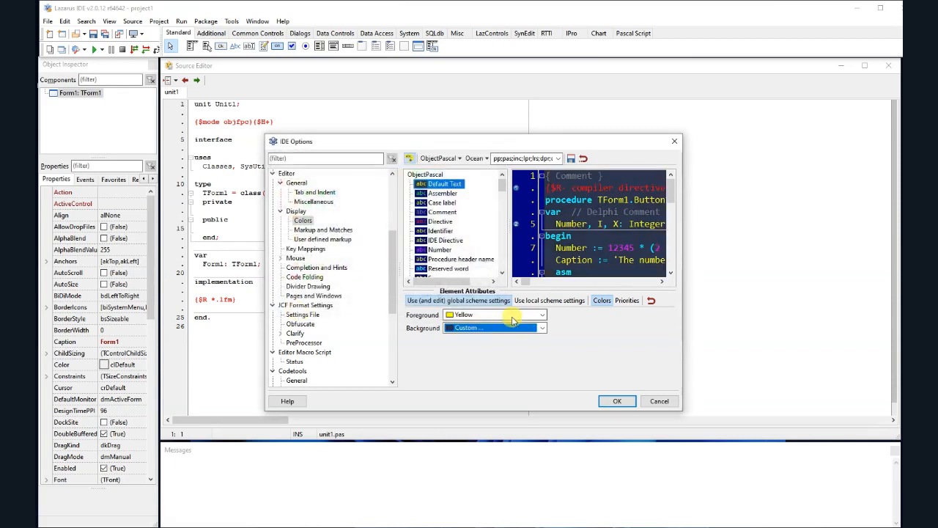
# Step: Keep the custom background in the local scheme settings and return to the Display page
pyautogui.click(542, 327)
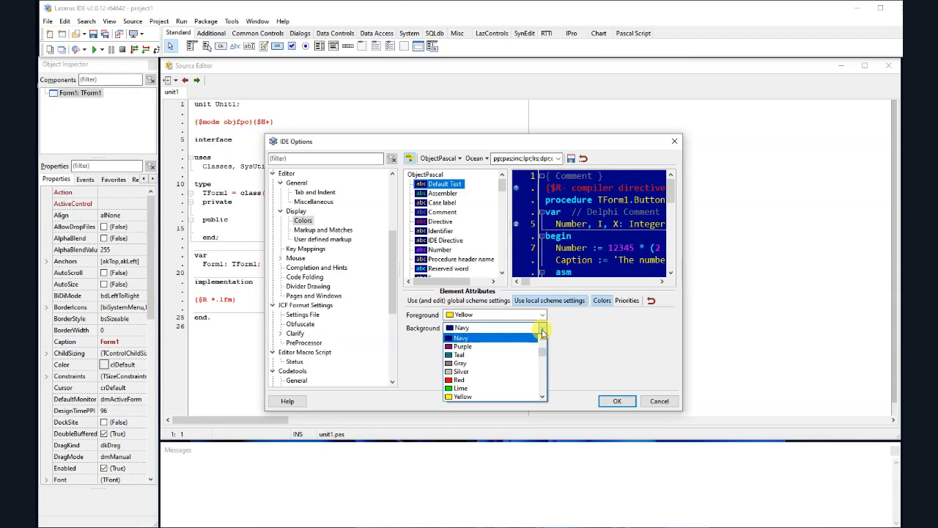
pyautogui.scroll(3)
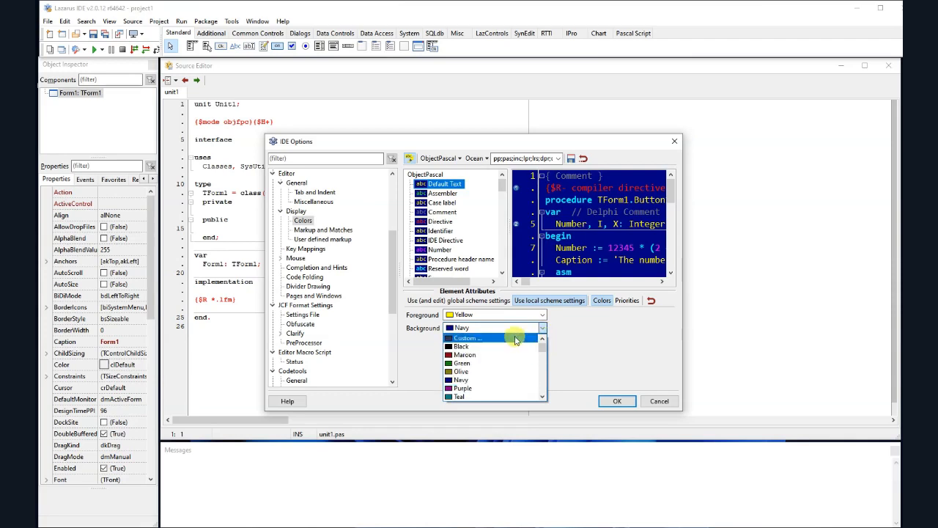
pyautogui.click(468, 337)
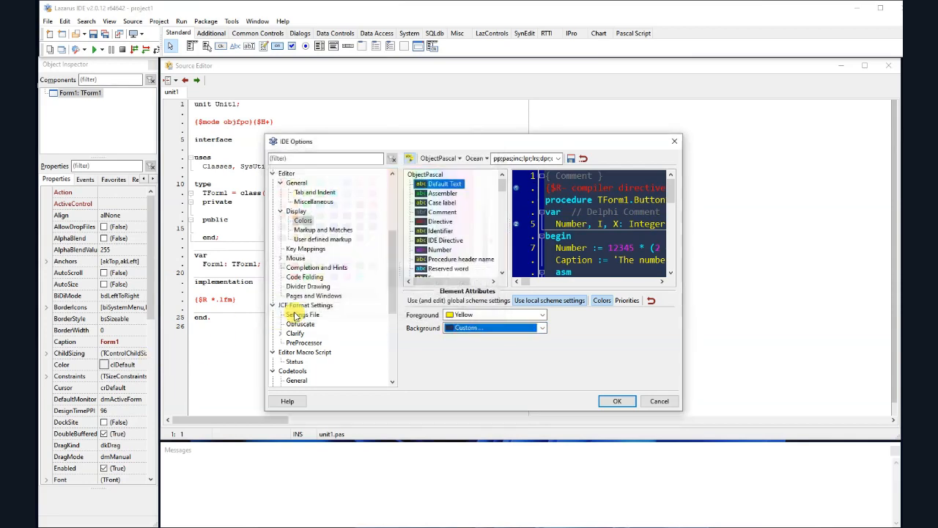
pyautogui.click(296, 211)
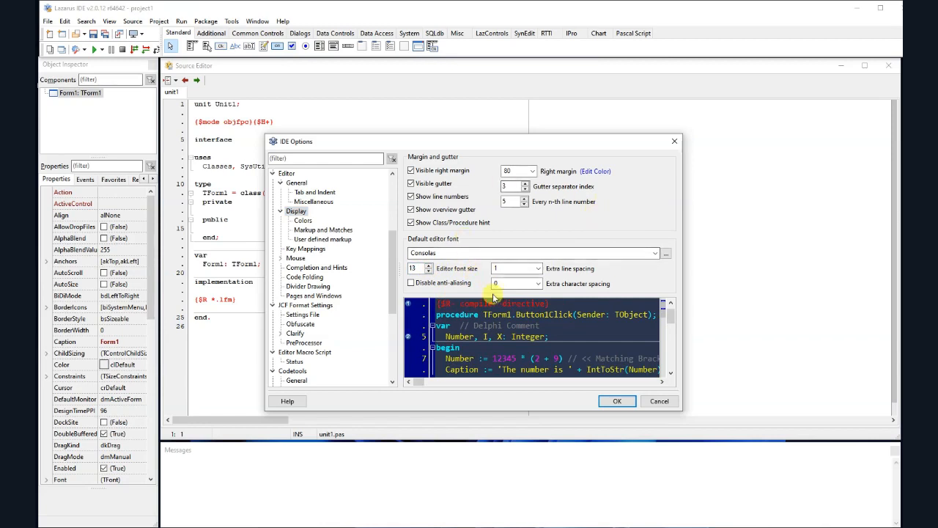
pyautogui.moveTo(617, 401)
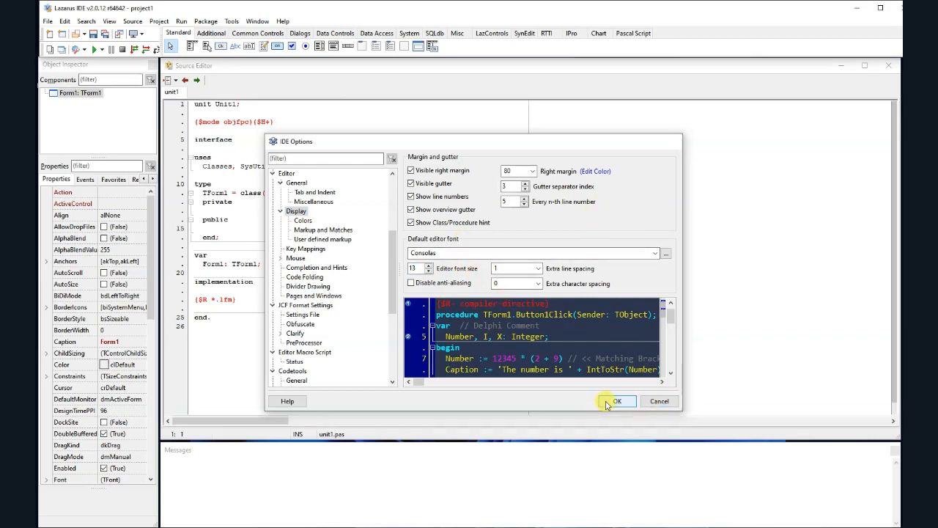
# Step: Apply the new editor options and close all open files
pyautogui.click(617, 401)
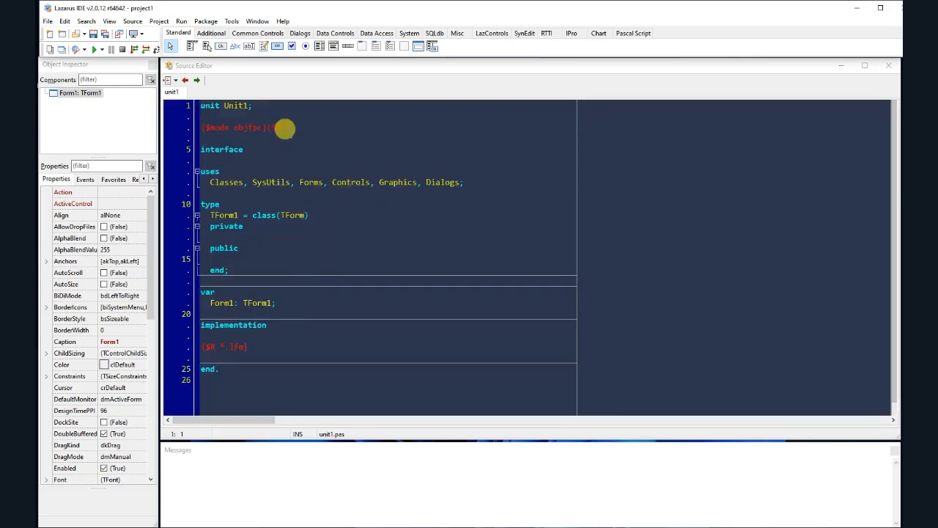
pyautogui.click(47, 21)
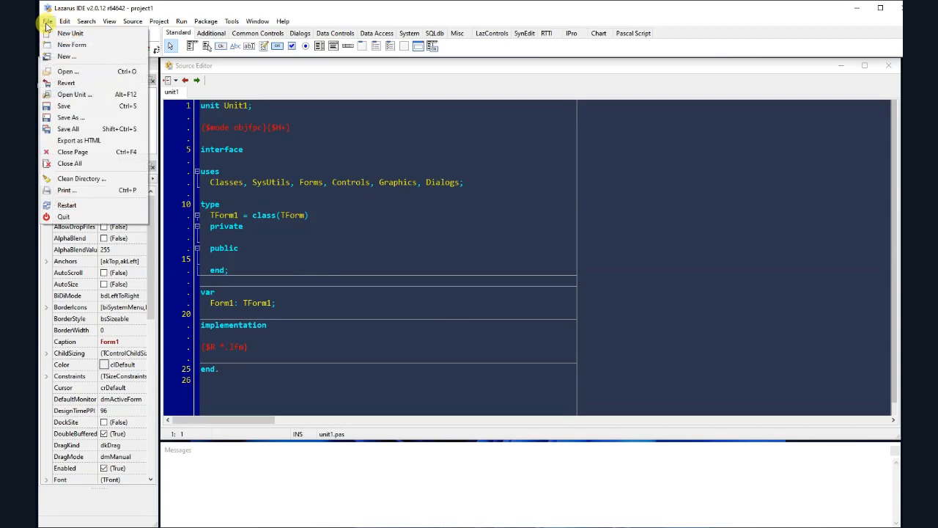
pyautogui.click(68, 165)
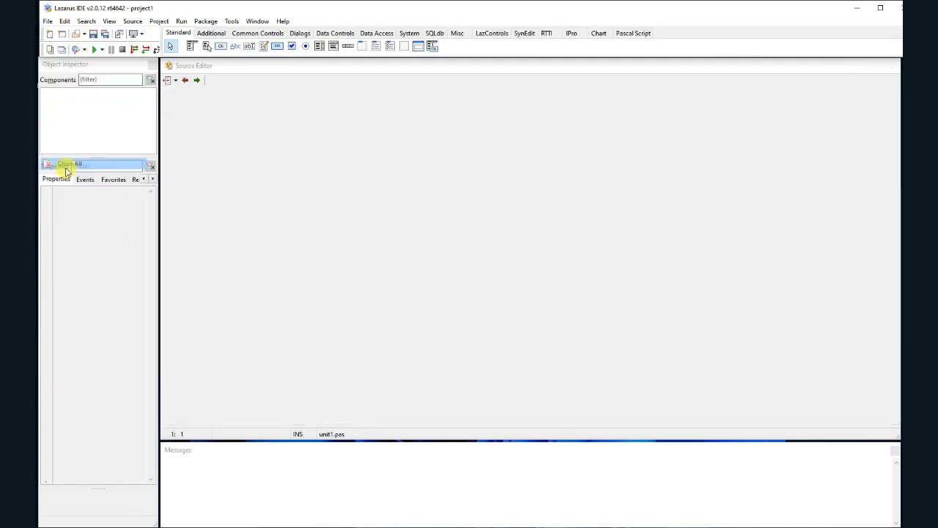
pyautogui.click(47, 20)
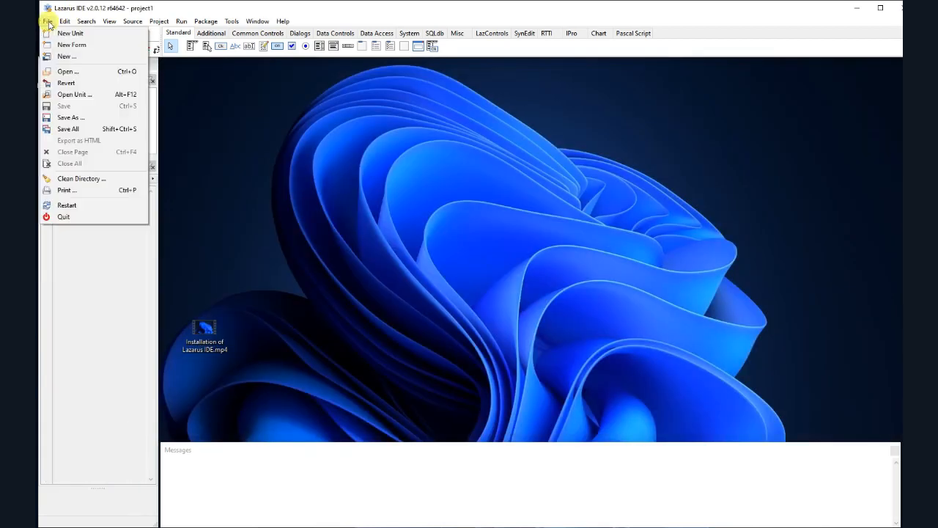
pyautogui.moveTo(67, 56)
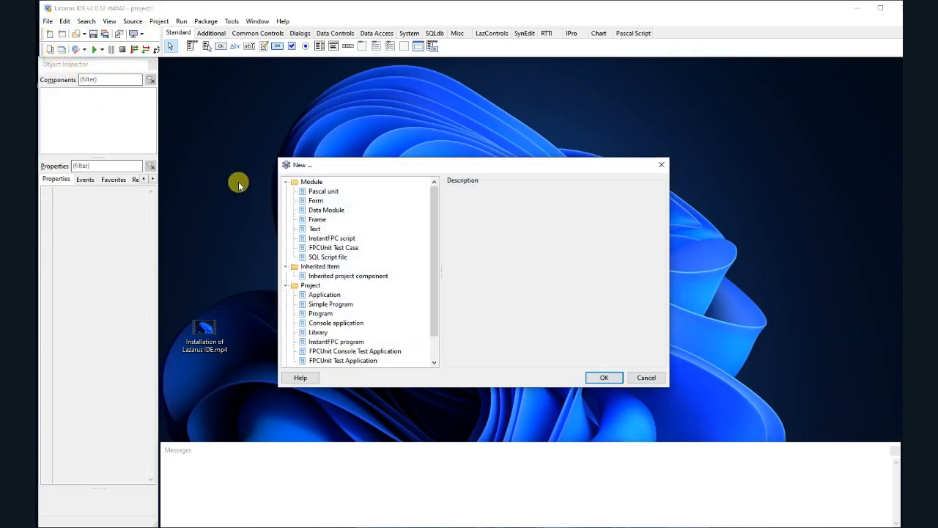
# Step: Create a new Simple Program project, discarding unsaved changes to project1
pyautogui.click(324, 293)
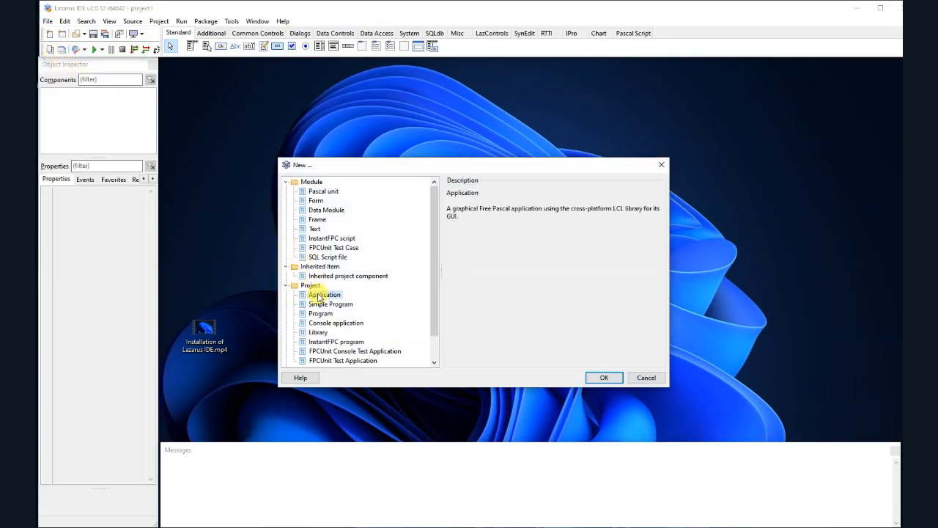
pyautogui.click(331, 303)
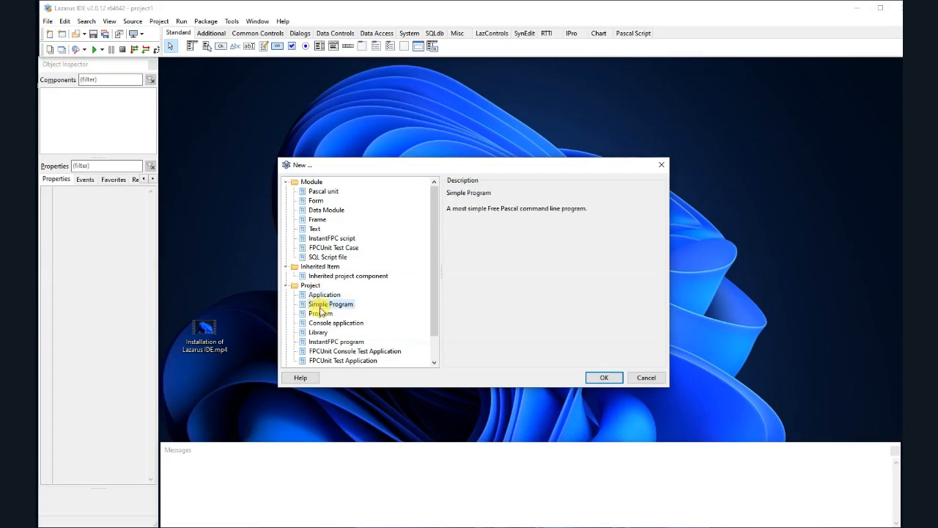
pyautogui.moveTo(425, 324)
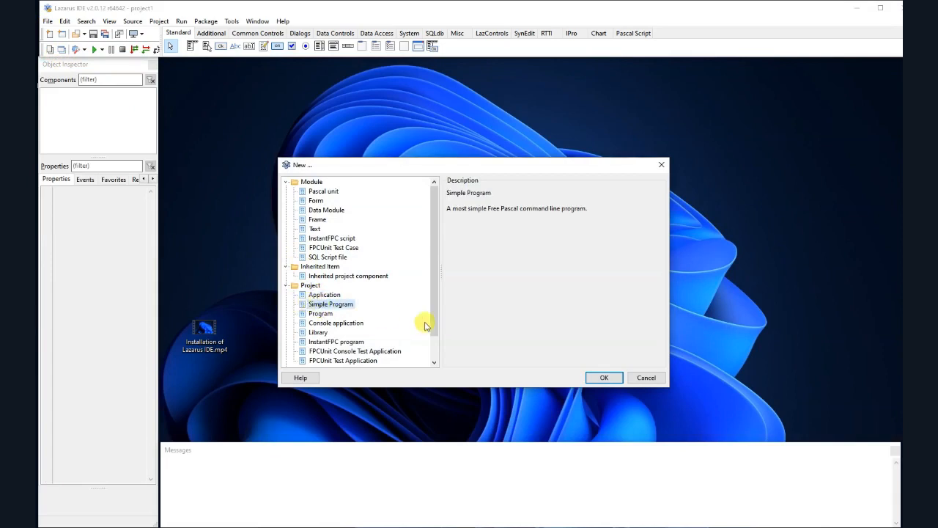
pyautogui.click(604, 377)
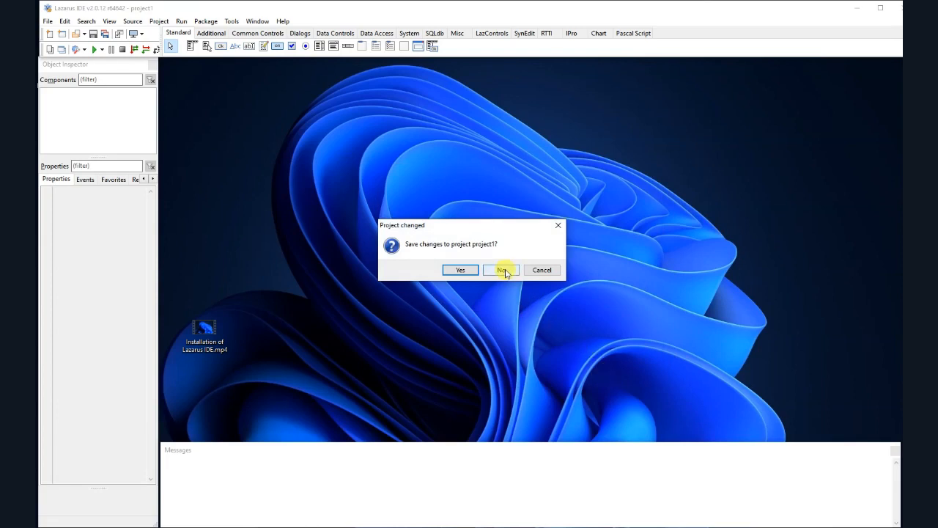
pyautogui.click(501, 270)
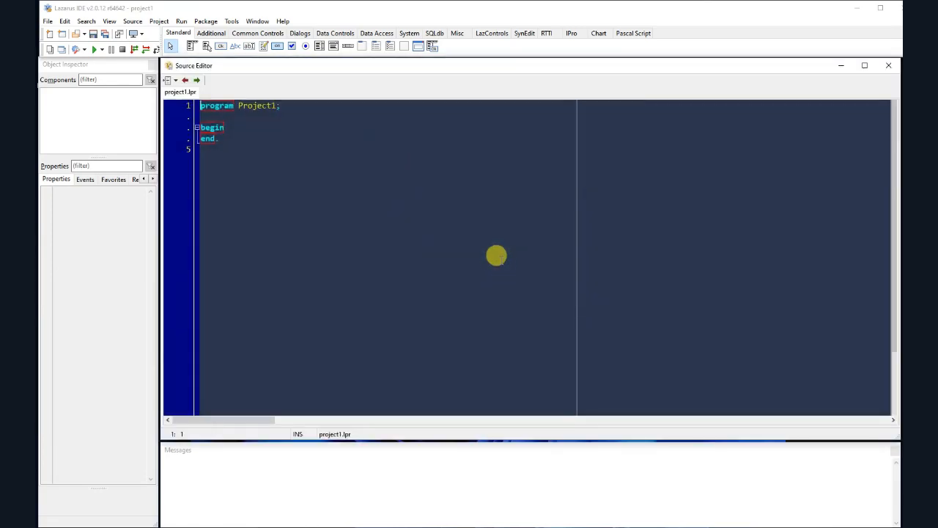